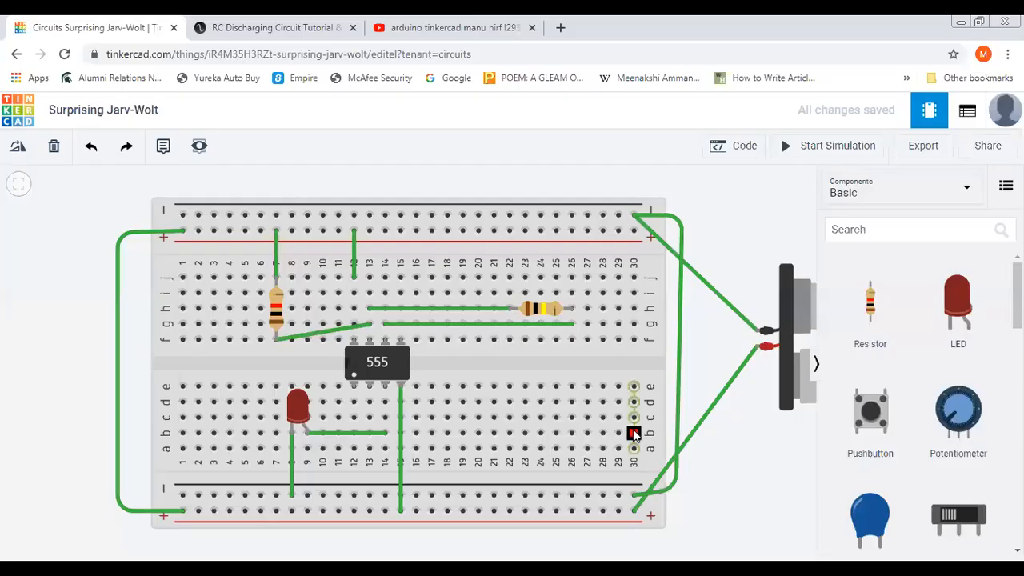
- Clear the old 555 breadboard circuit from the workplane
click(632, 431)
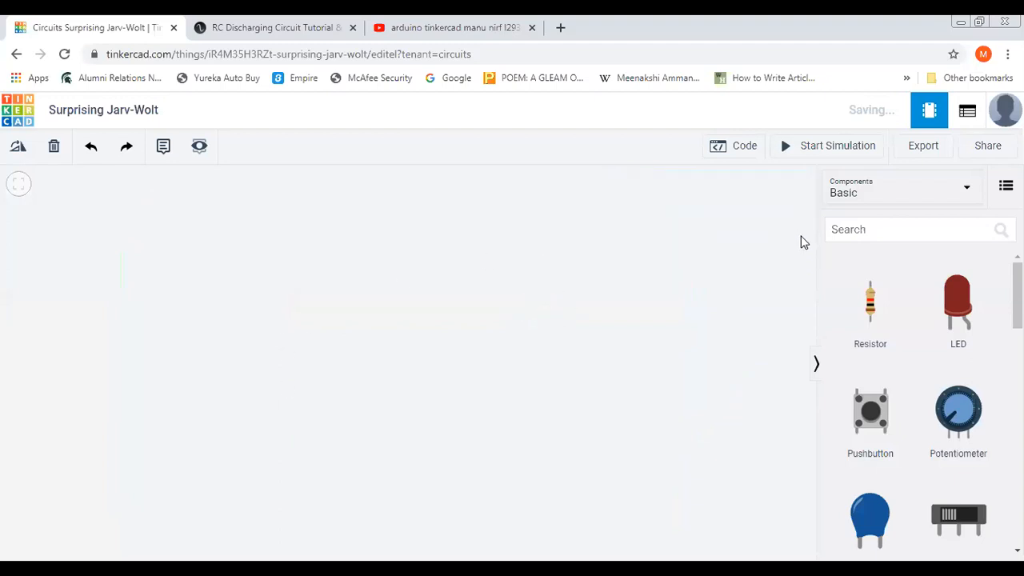
- Search for the 555 timer and seat it across the breadboard's centre gap
click(920, 229)
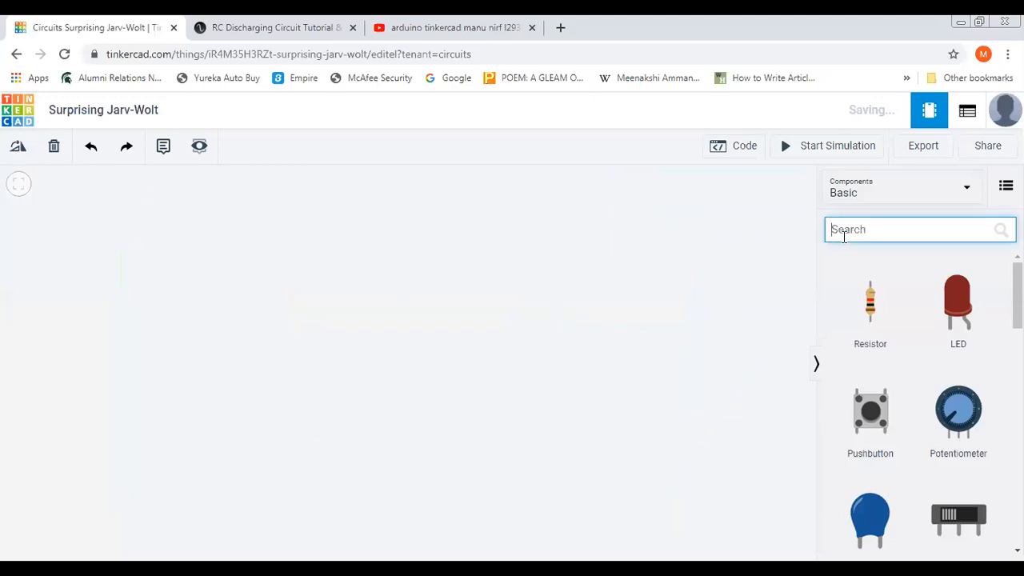
scroll(down, 3)
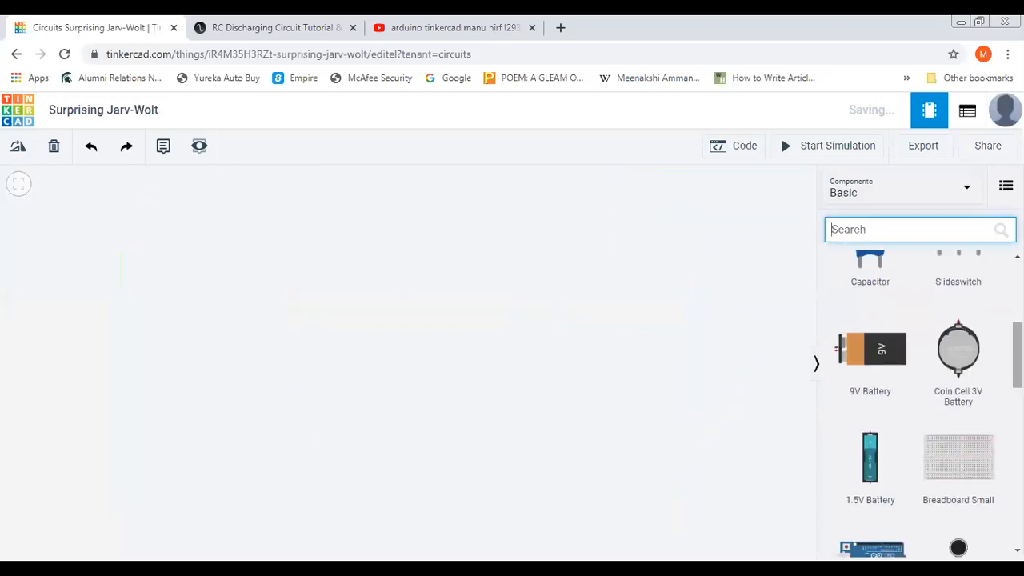
mouse_move(422, 403)
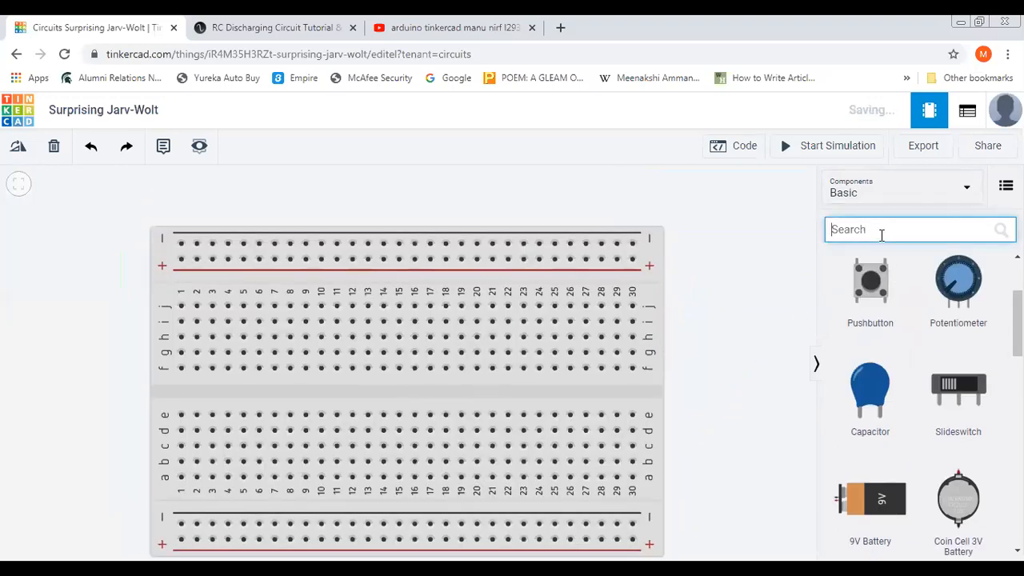
text(555)
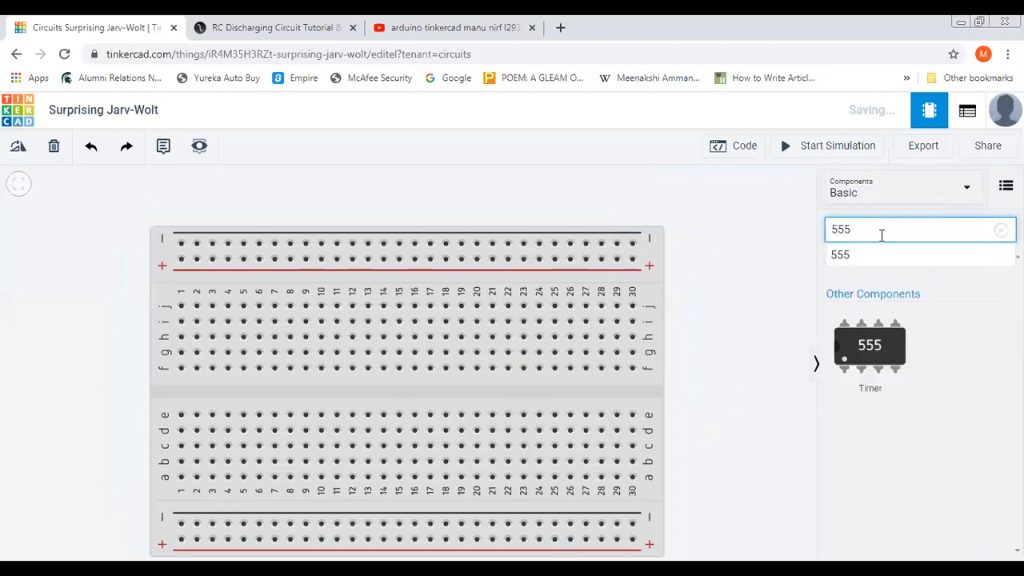
drag(869, 345, 360, 408)
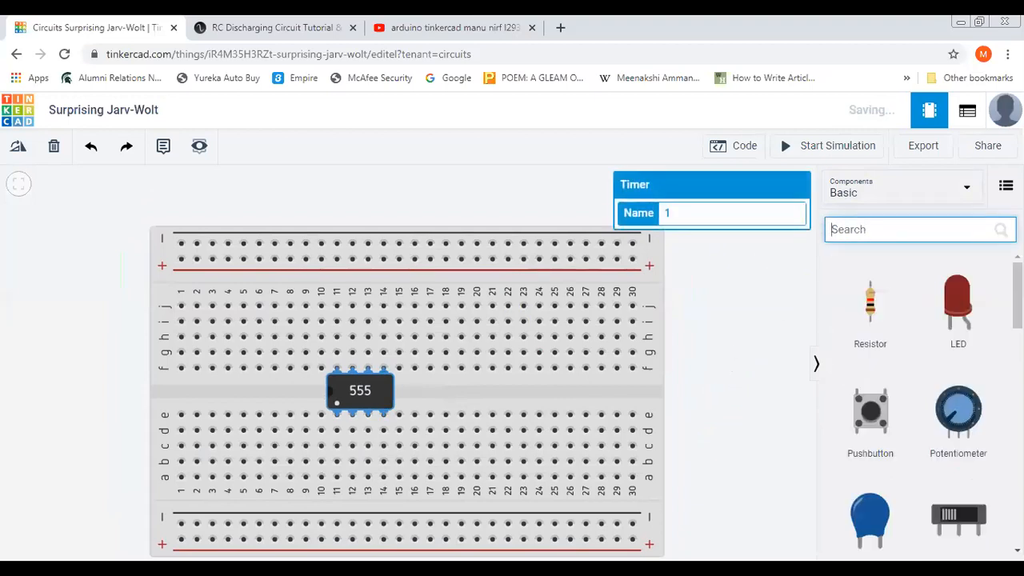
scroll(down, 3)
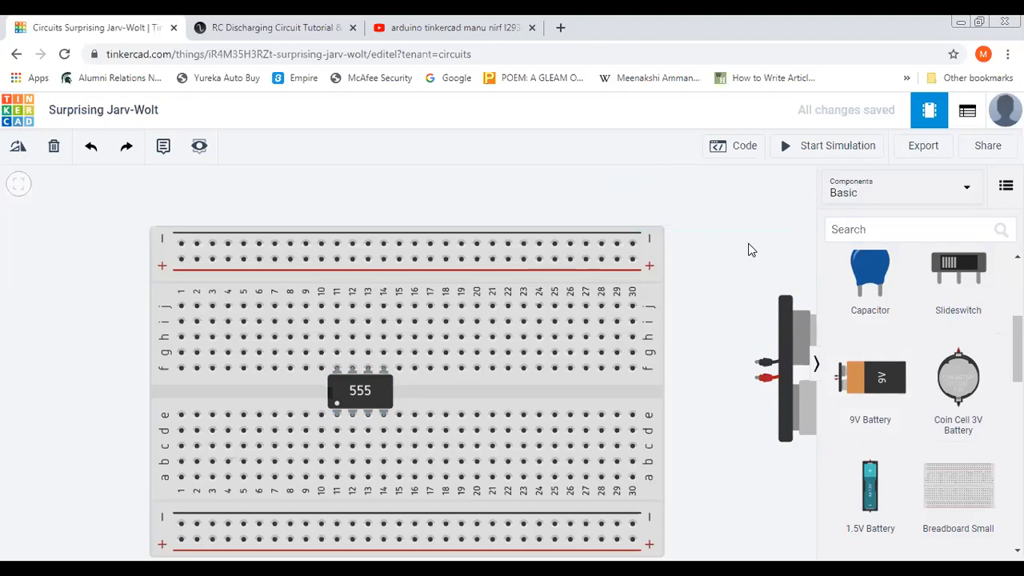
mouse_move(899, 229)
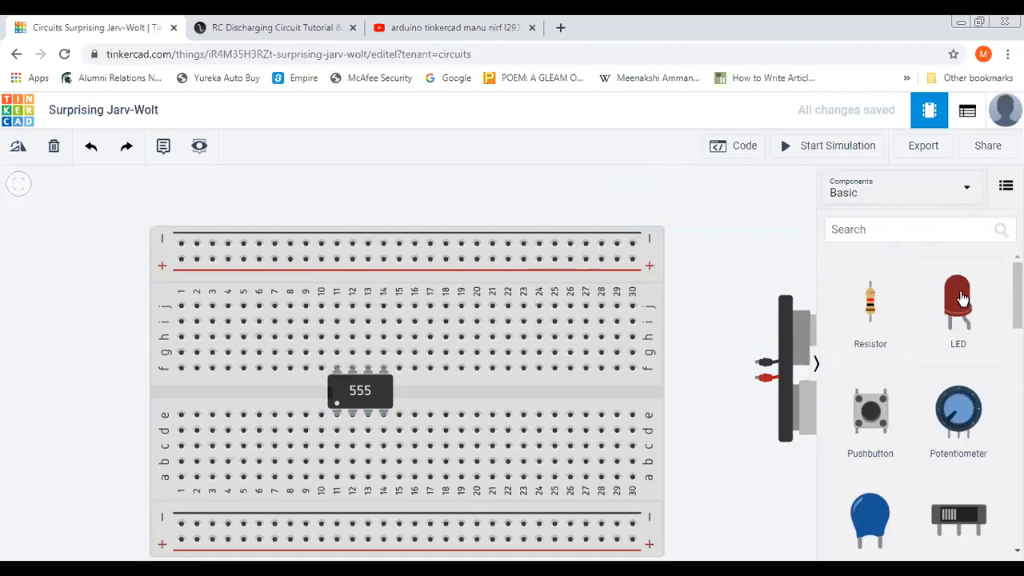
- Place a red LED in the breadboard's upper half at column 25
drag(958, 300, 668, 324)
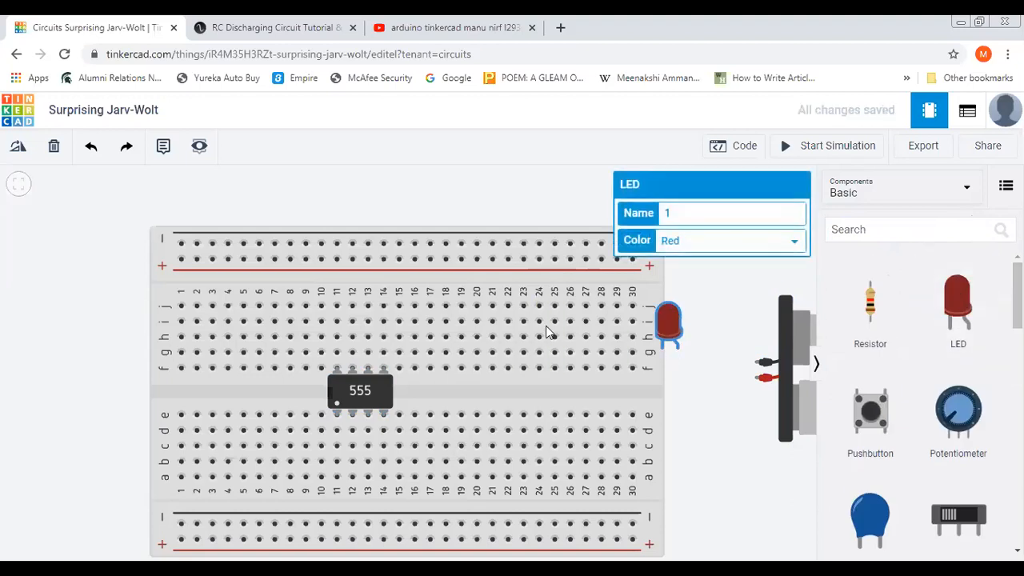
mouse_move(556, 334)
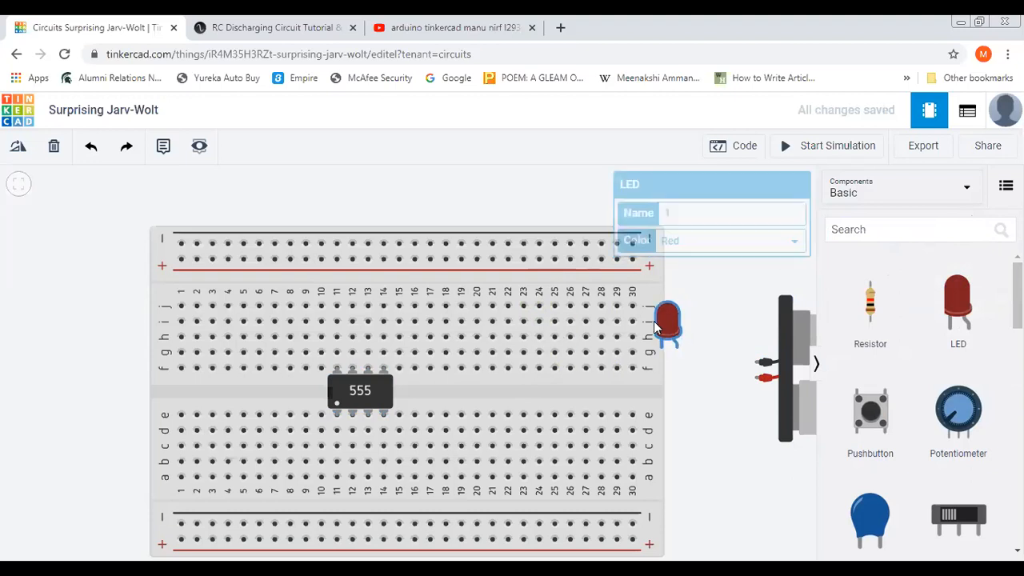
drag(668, 324, 560, 312)
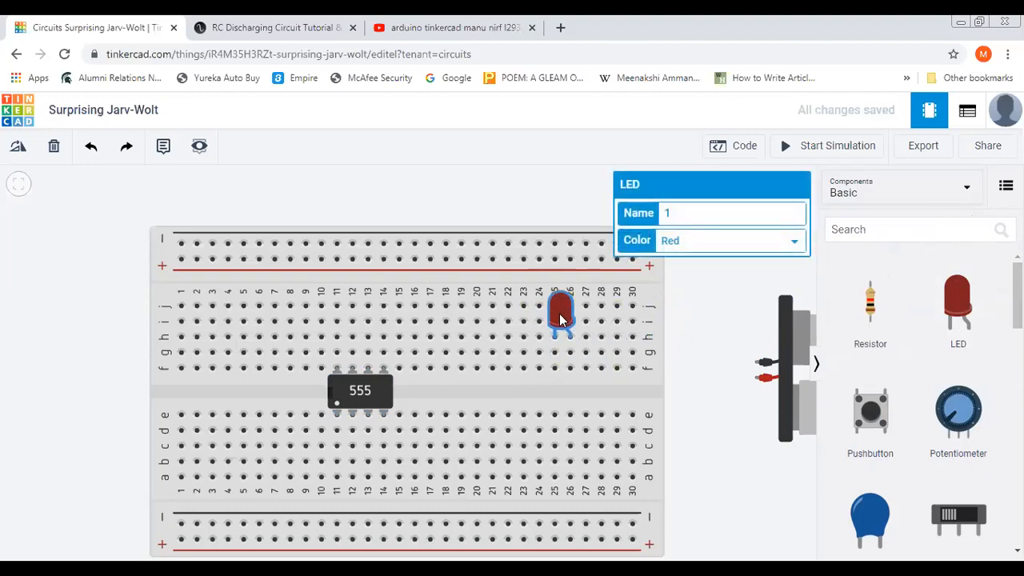
click(442, 405)
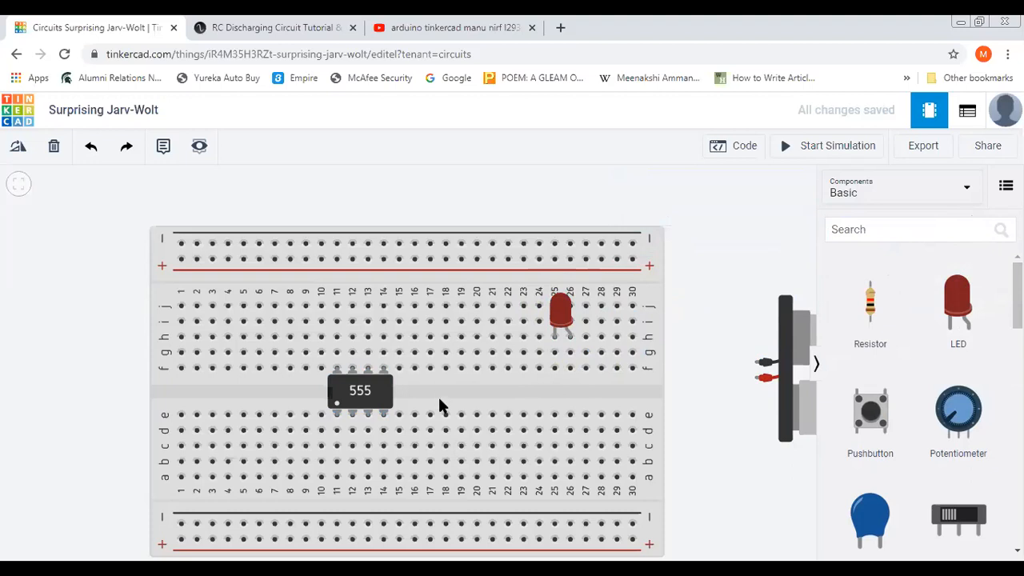
mouse_move(756, 362)
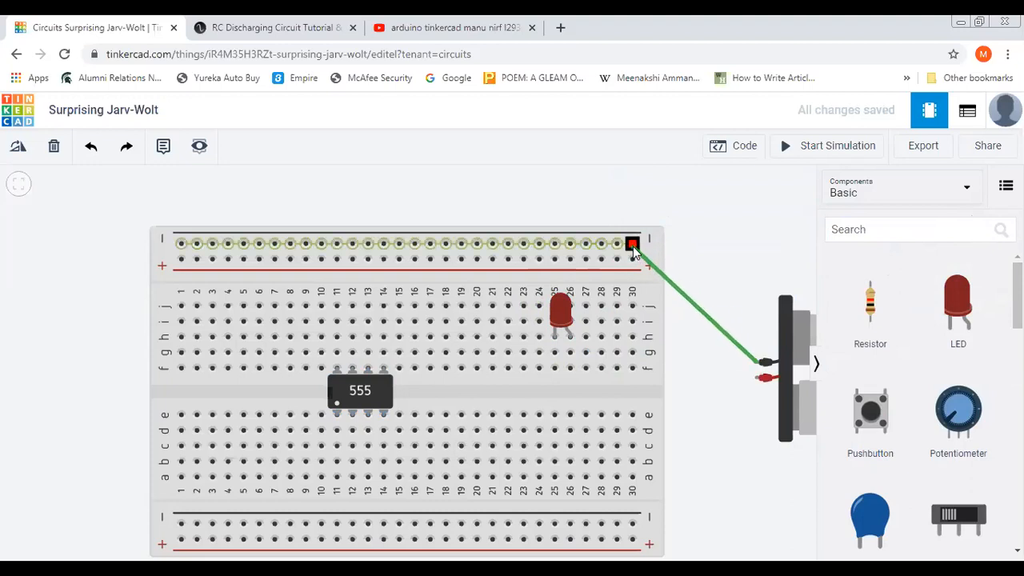
- Wire the battery's negative and positive leads to the rails and link the left positive rails
click(631, 244)
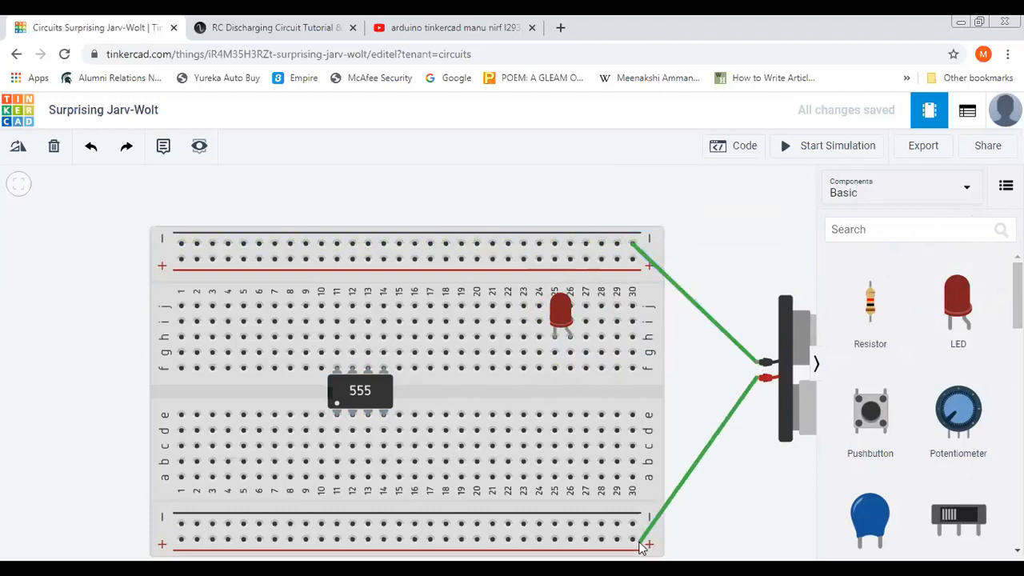
click(644, 546)
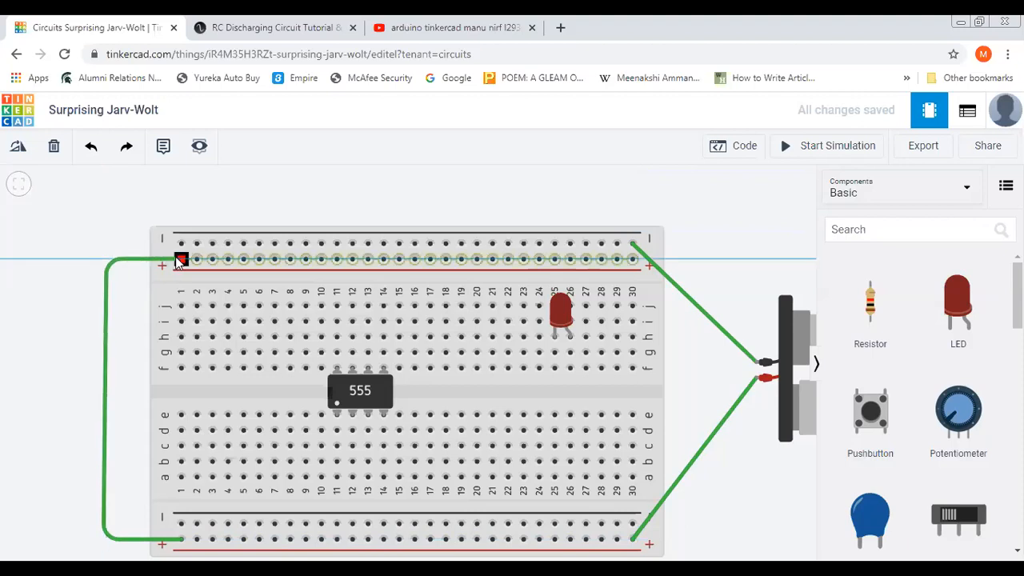
click(368, 244)
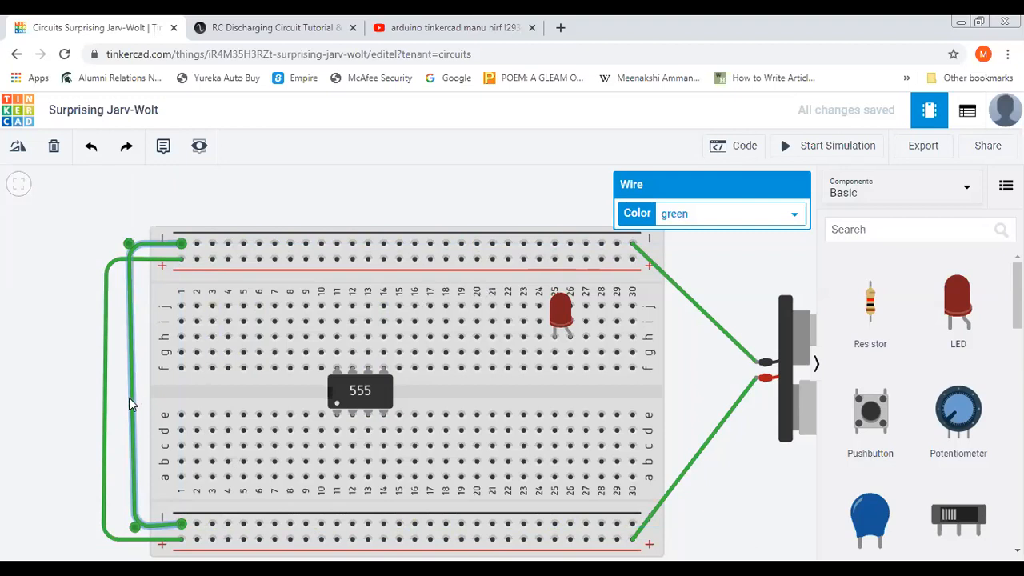
mouse_move(804, 465)
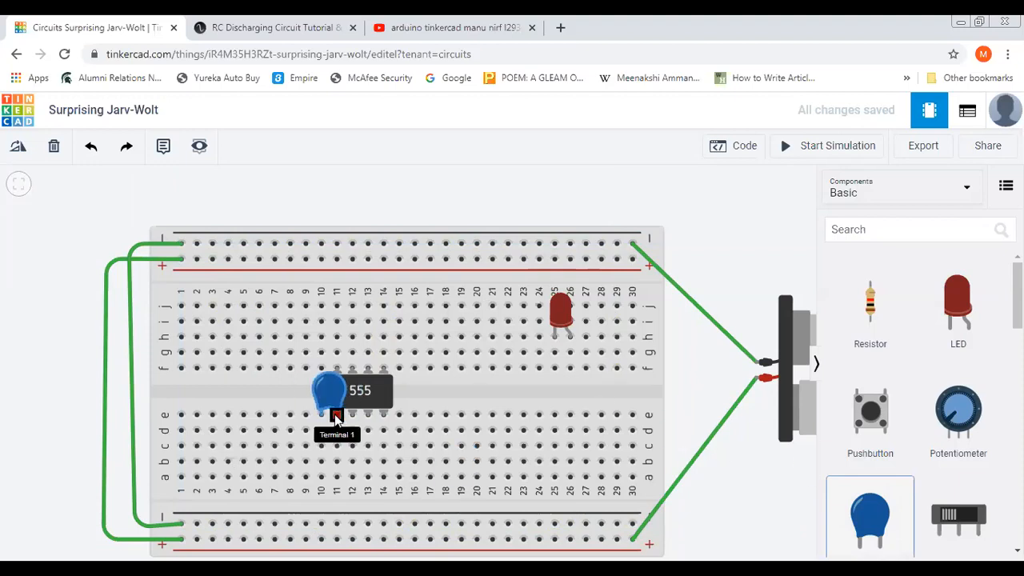
- Move the capacitor off the board and jumper column 11 to the negative rail
drag(335, 400, 784, 504)
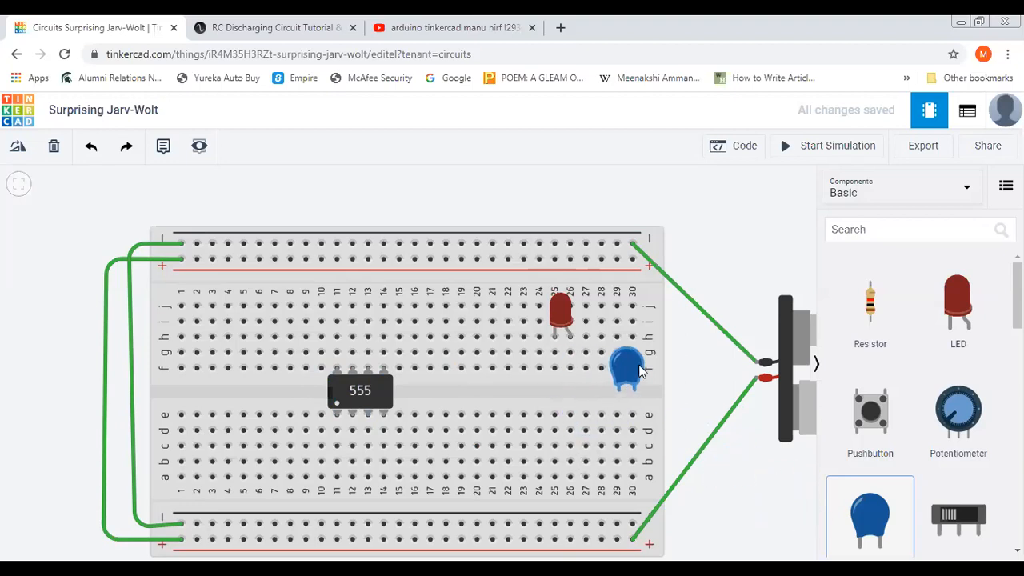
click(626, 370)
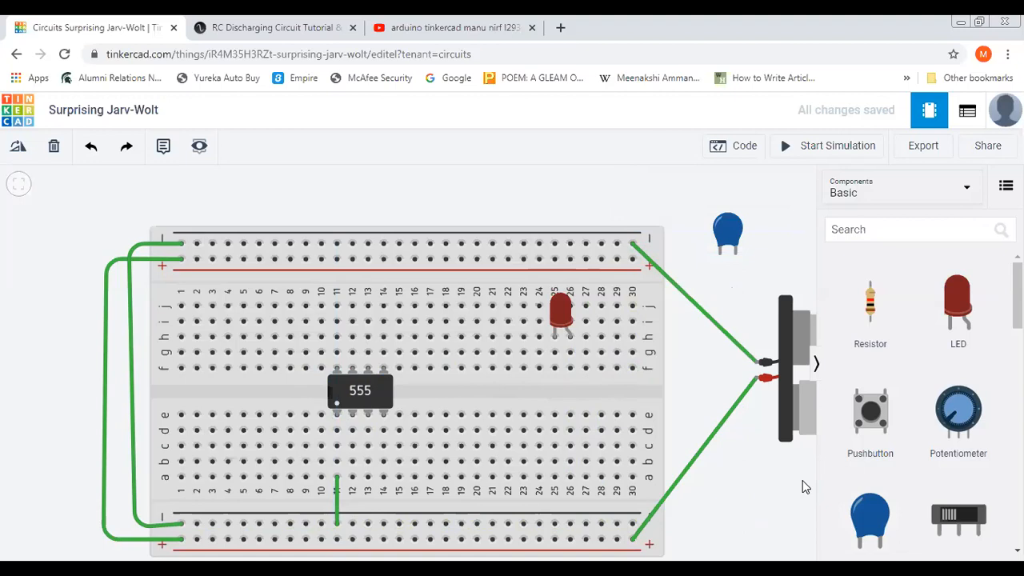
mouse_move(582, 493)
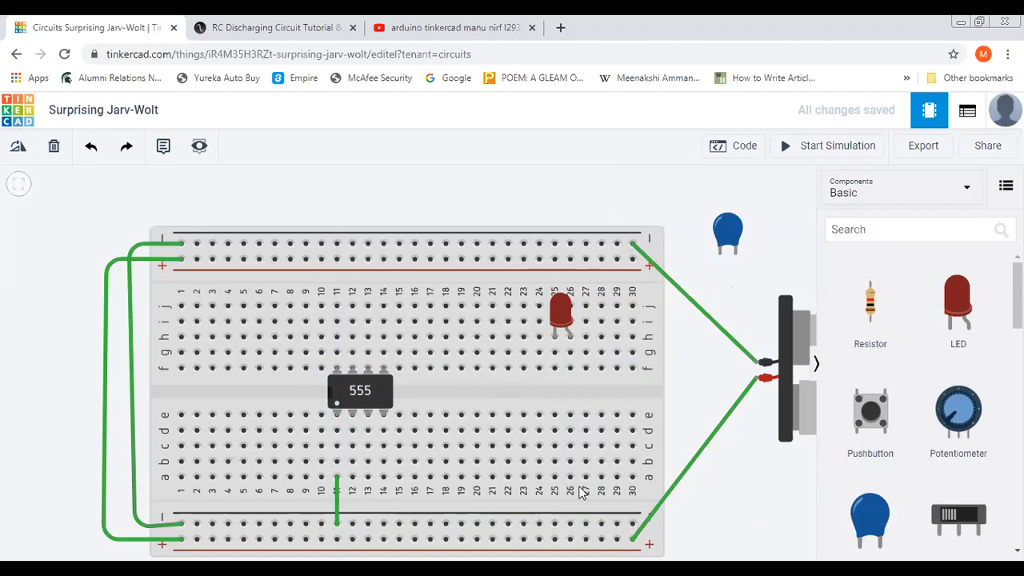
mouse_move(336, 368)
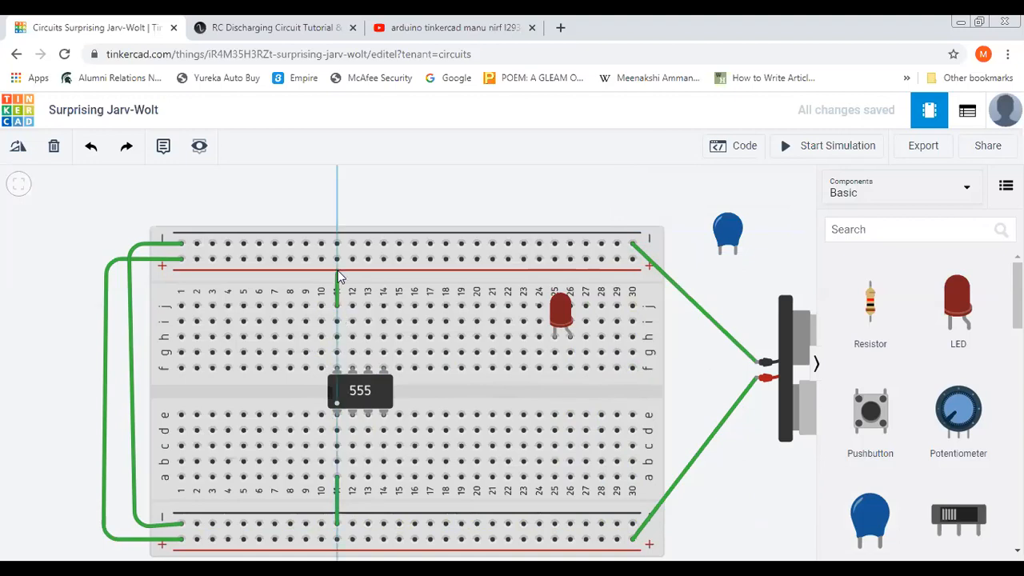
- Jumper column 11 to the top positive rail
click(337, 260)
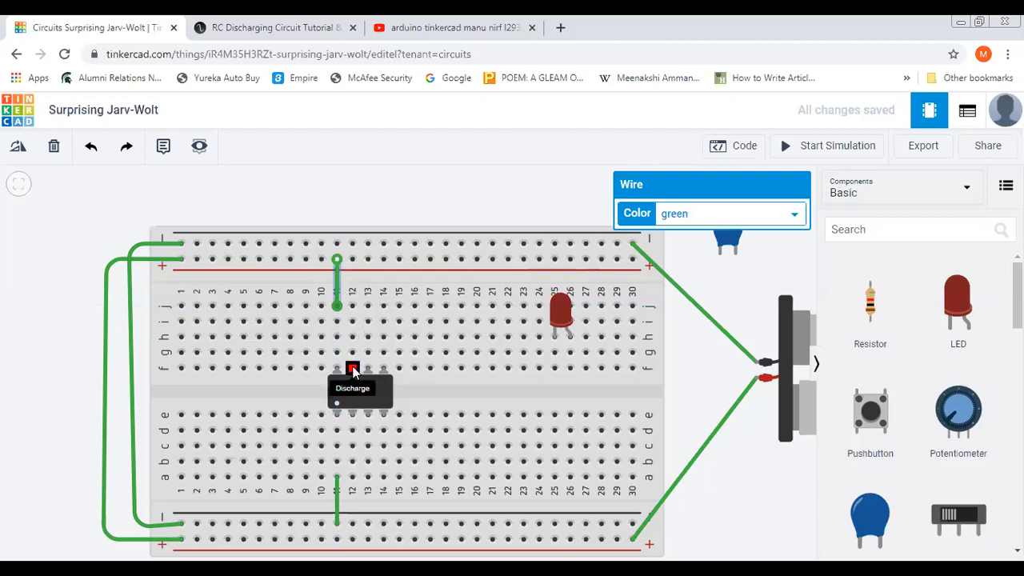
mouse_move(382, 427)
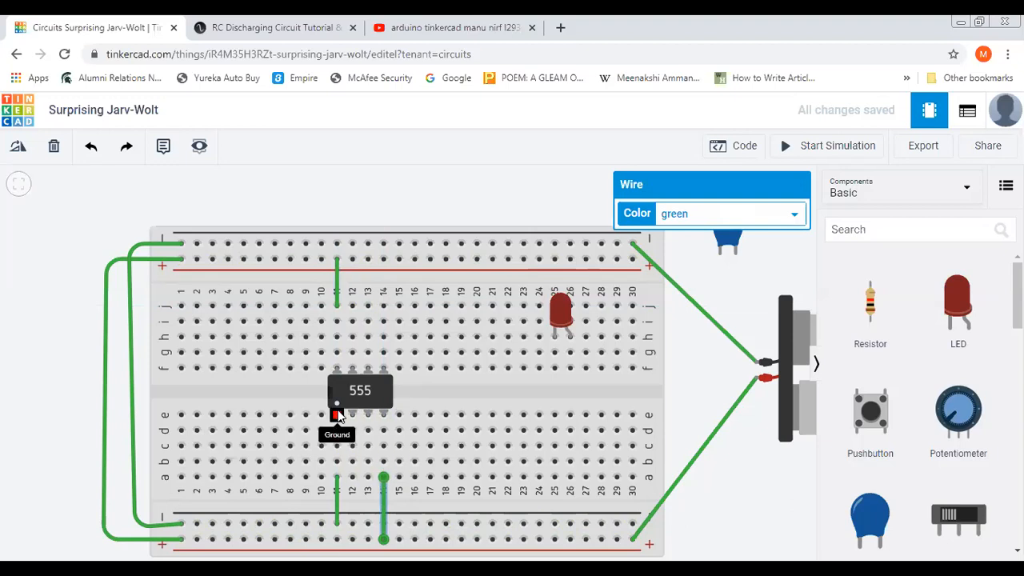
mouse_move(362, 381)
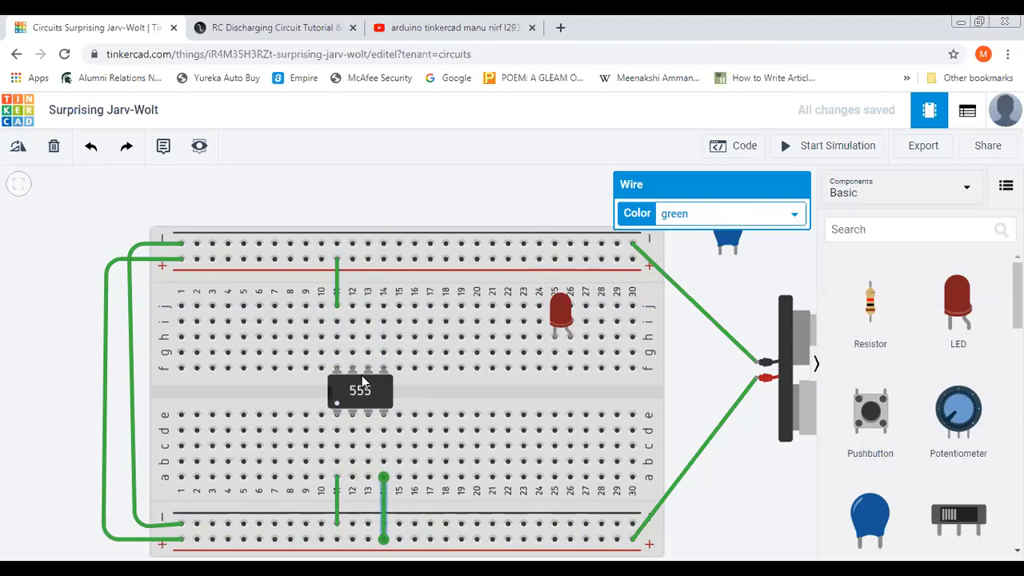
mouse_move(357, 397)
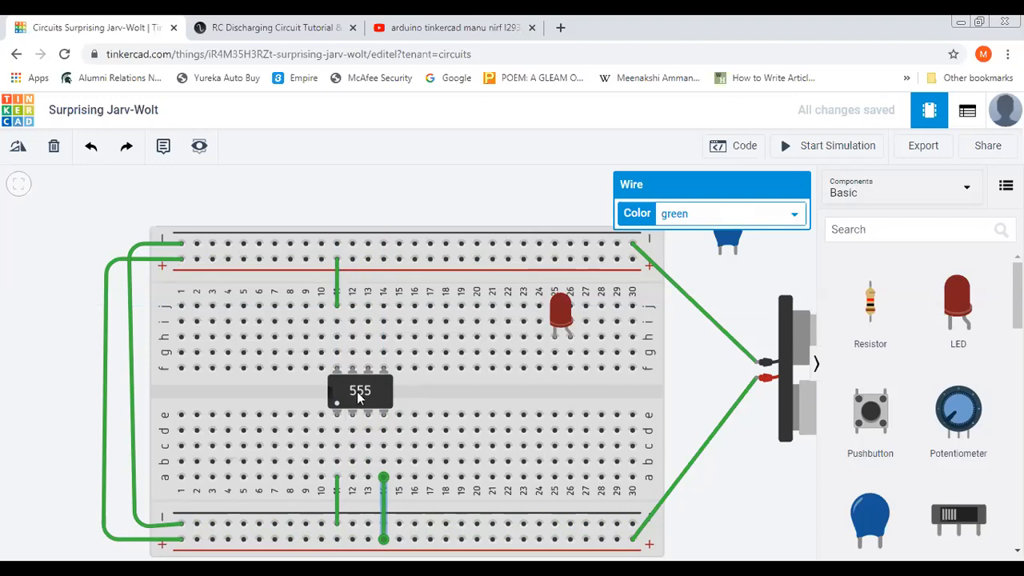
mouse_move(353, 416)
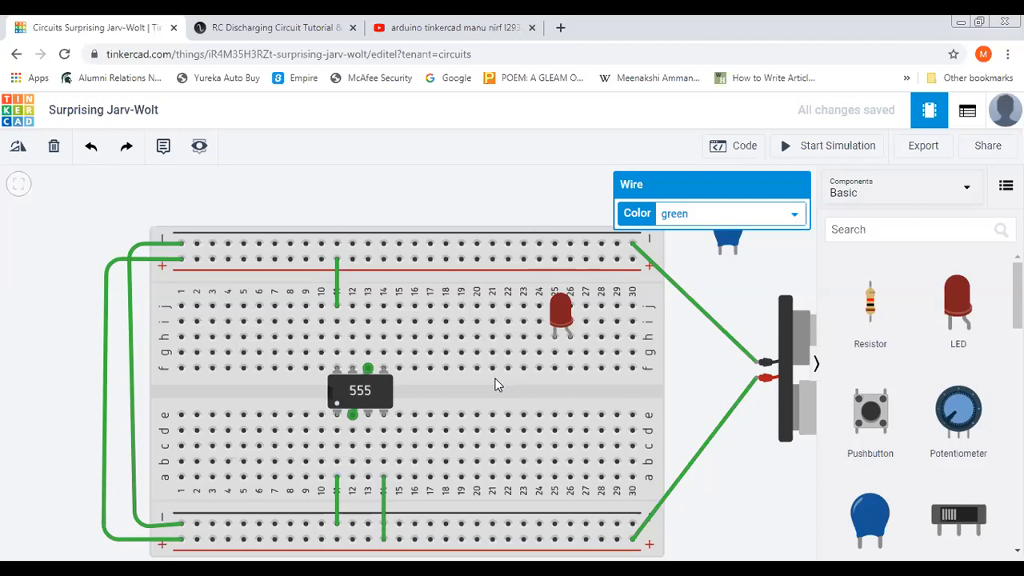
mouse_move(353, 369)
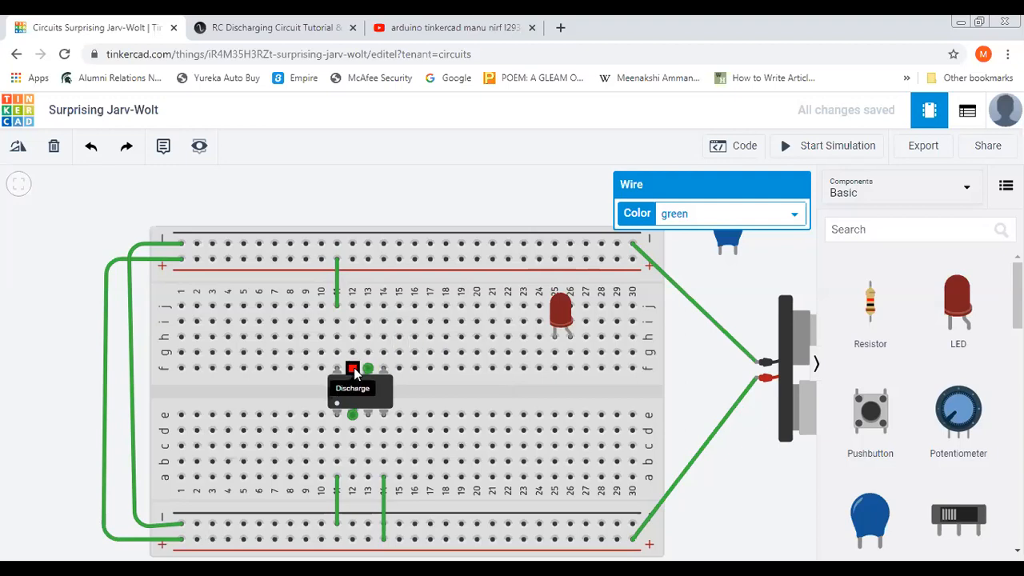
mouse_move(336, 368)
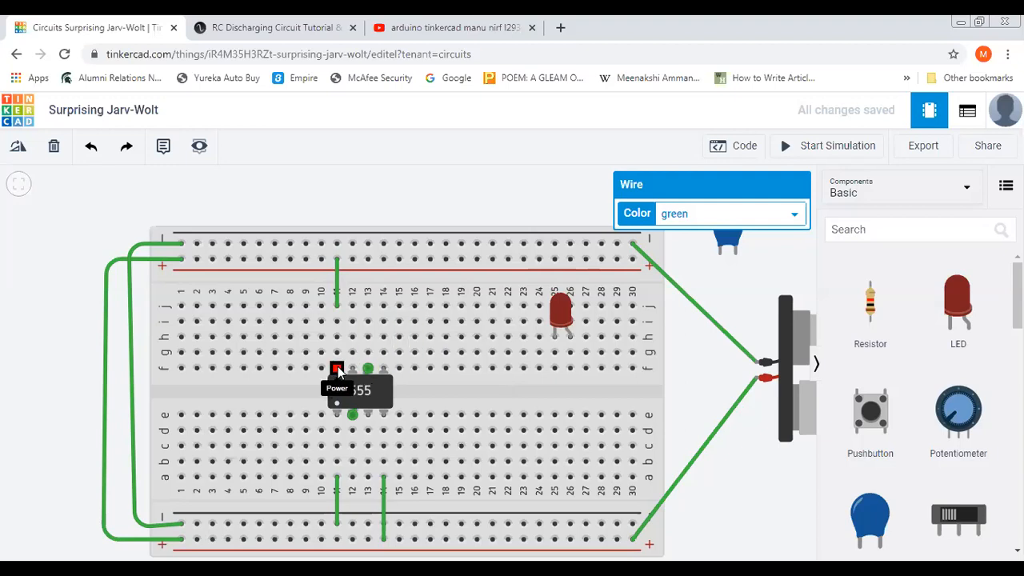
mouse_move(351, 368)
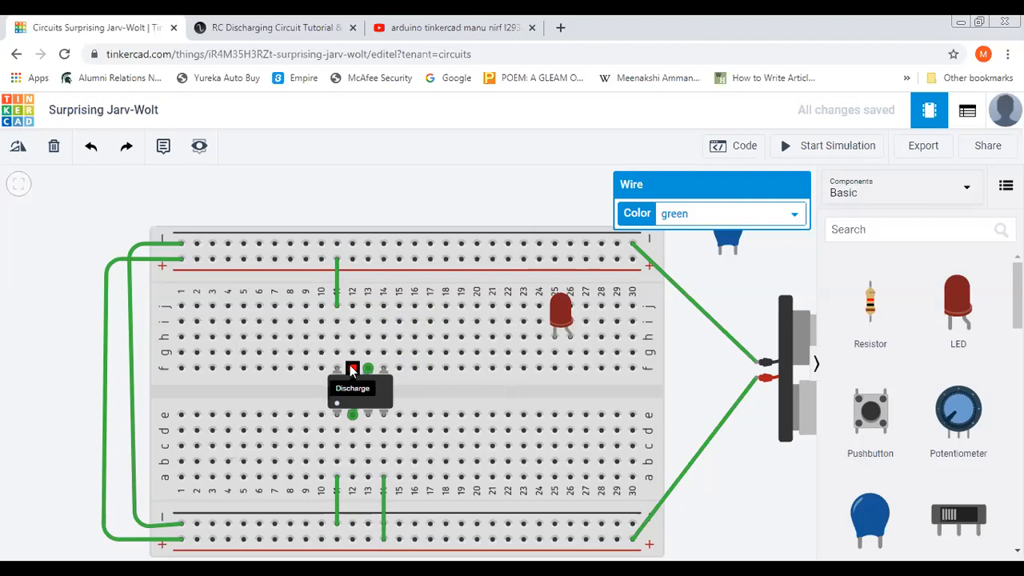
mouse_move(524, 308)
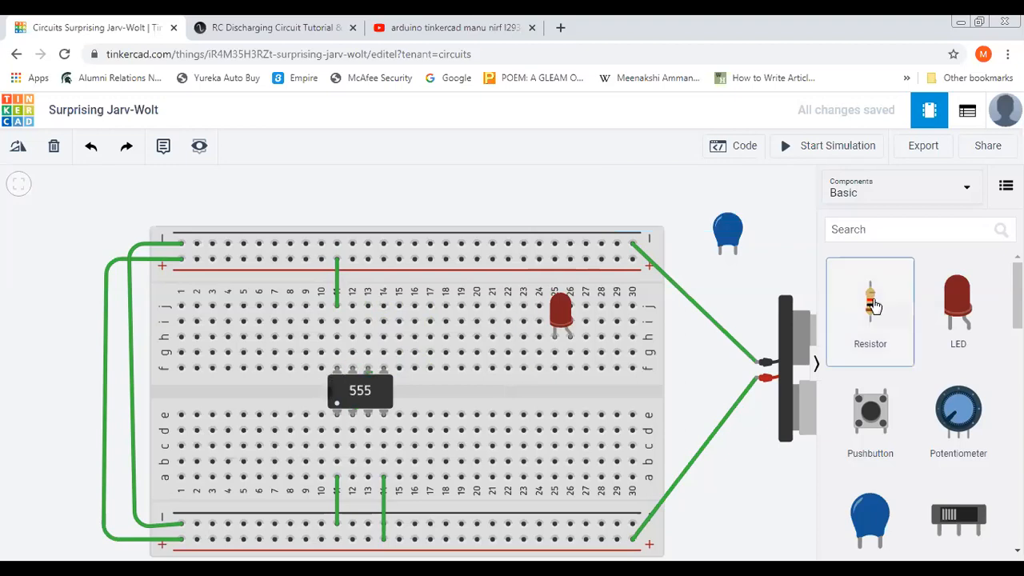
- Place a horizontal resistor left of the 555, wired to the positive rail and pin 7
drag(869, 304, 244, 332)
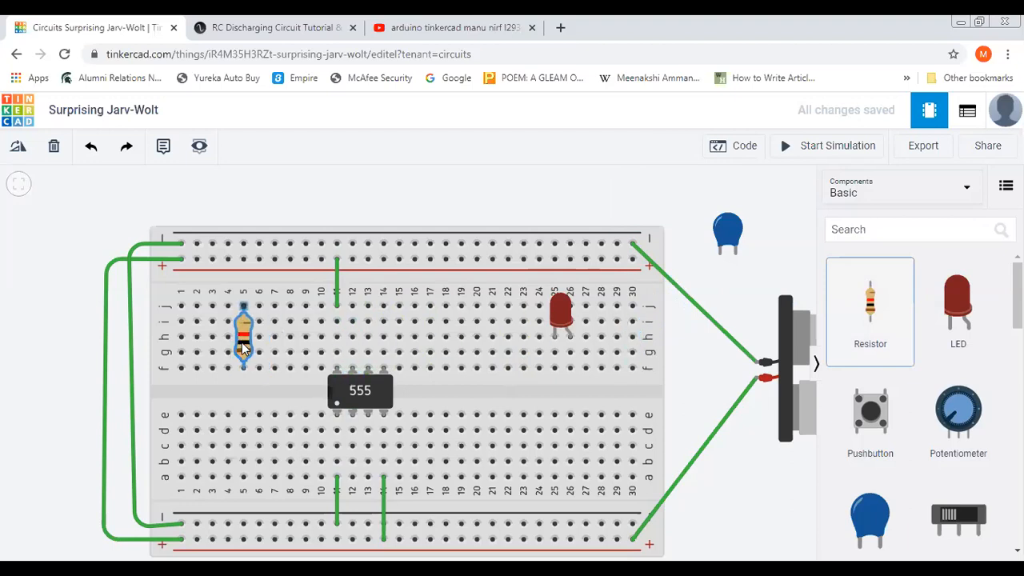
click(244, 336)
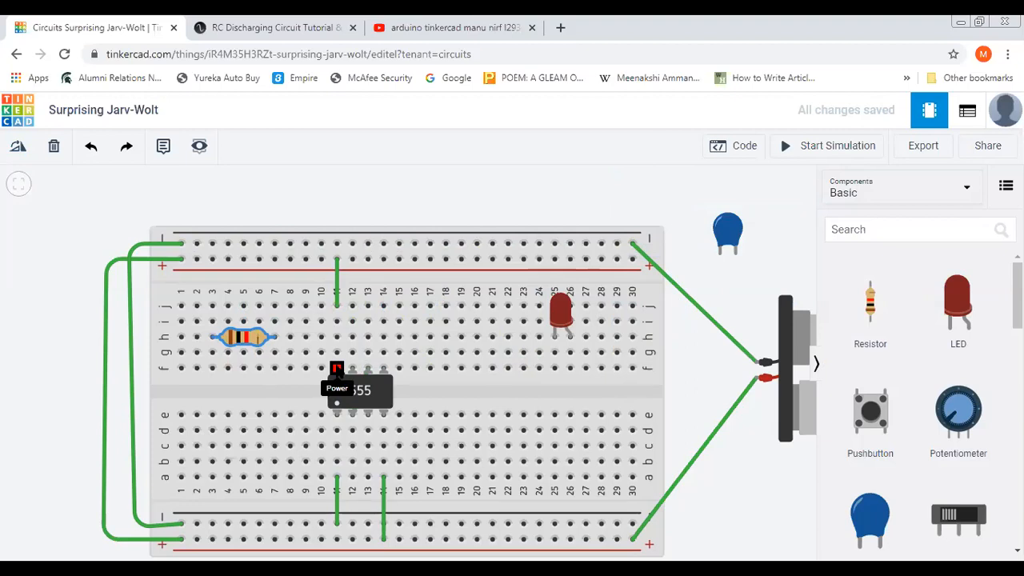
mouse_move(352, 369)
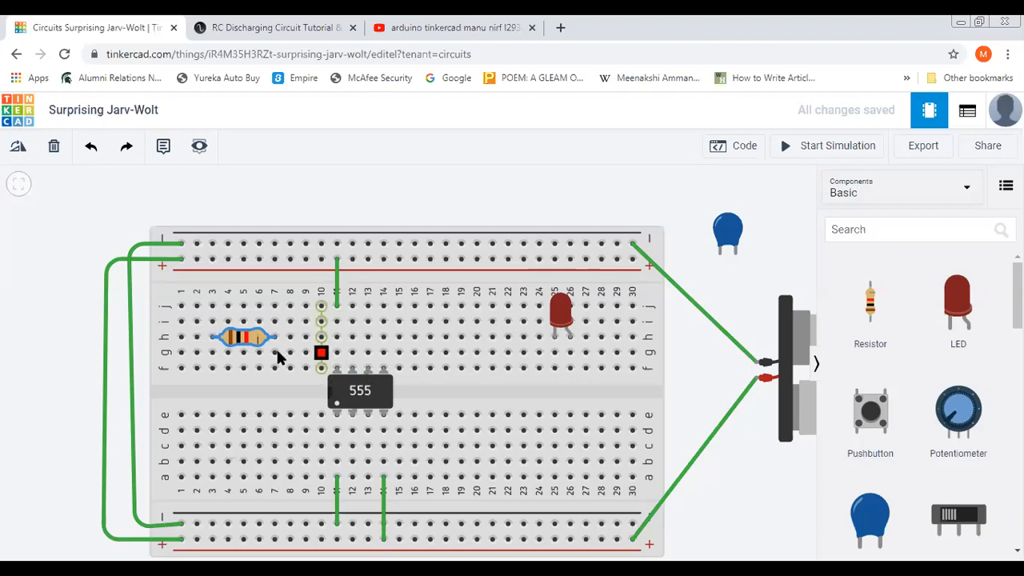
mouse_move(274, 337)
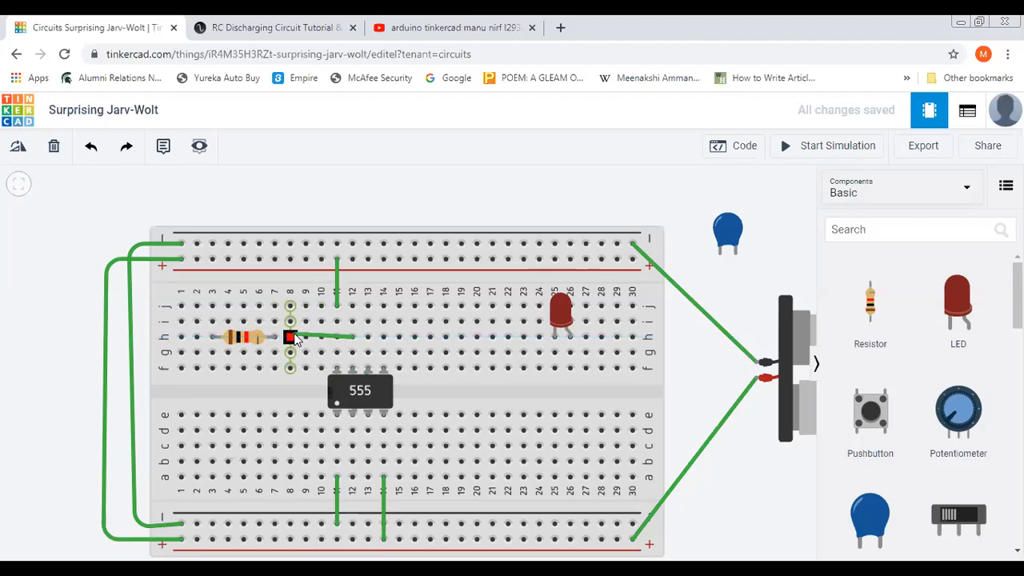
click(290, 337)
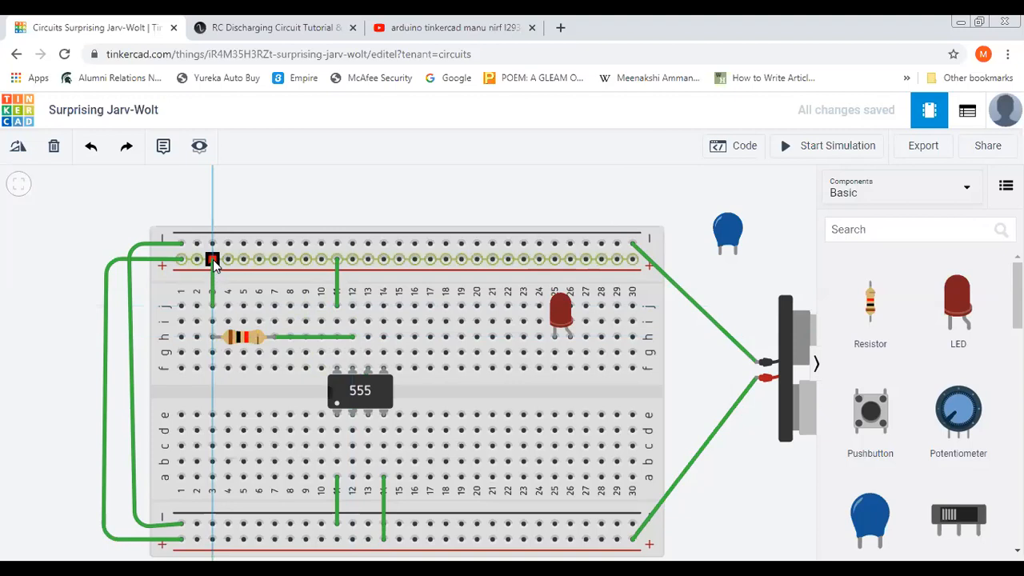
click(212, 259)
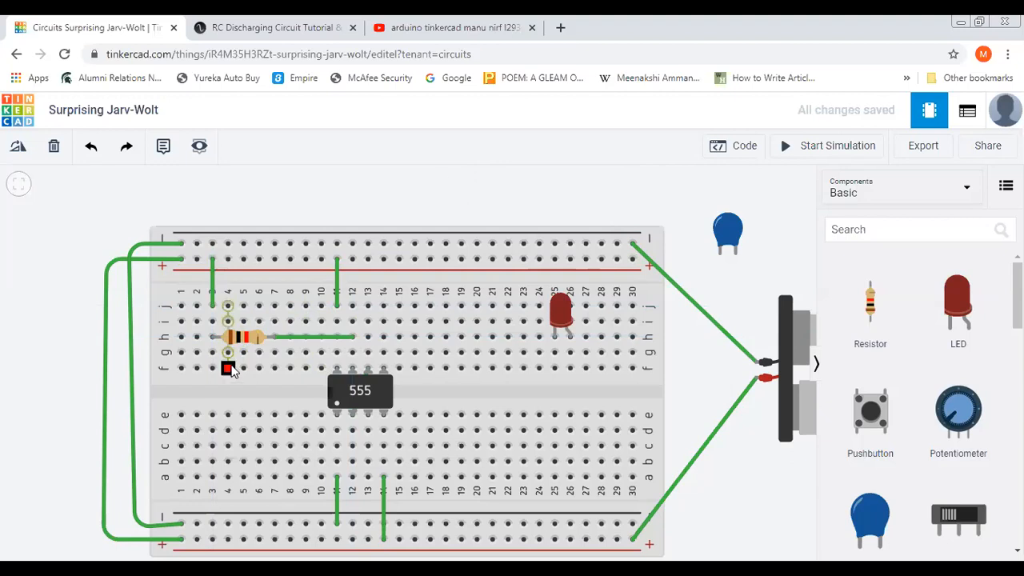
click(240, 337)
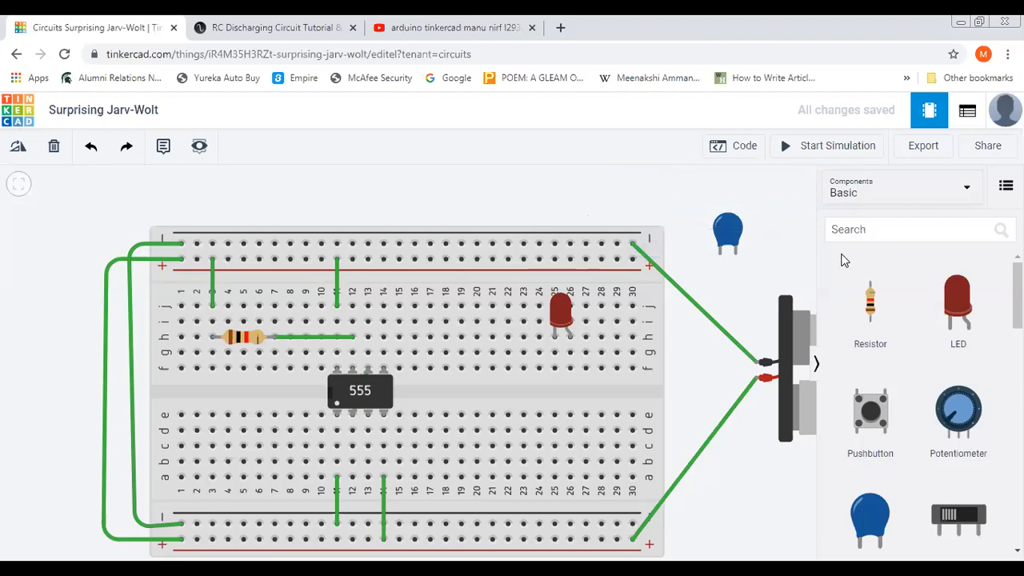
- Add a second resistor and set its resistance to 100 kΩ
drag(869, 304, 541, 188)
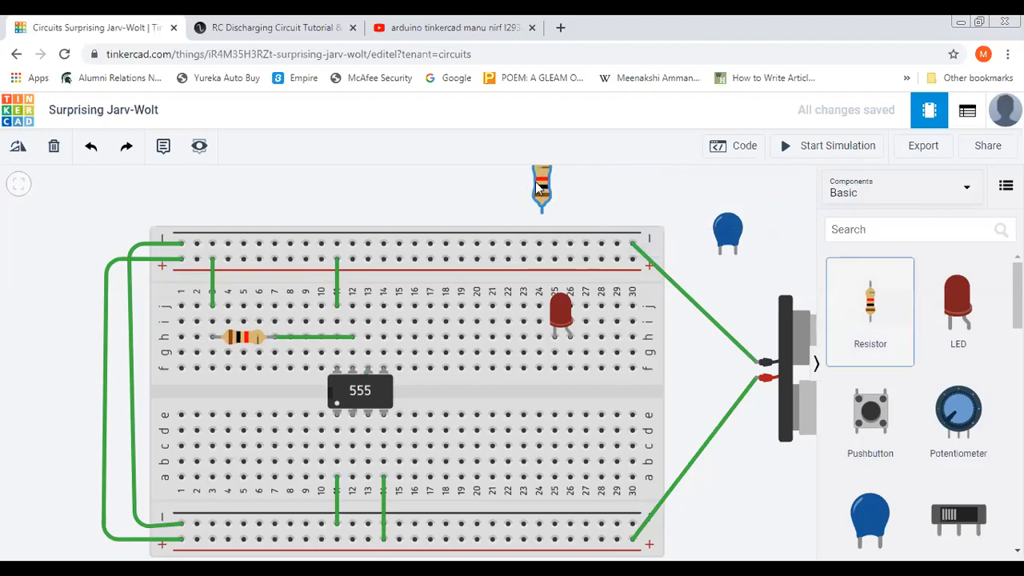
drag(541, 190, 474, 256)
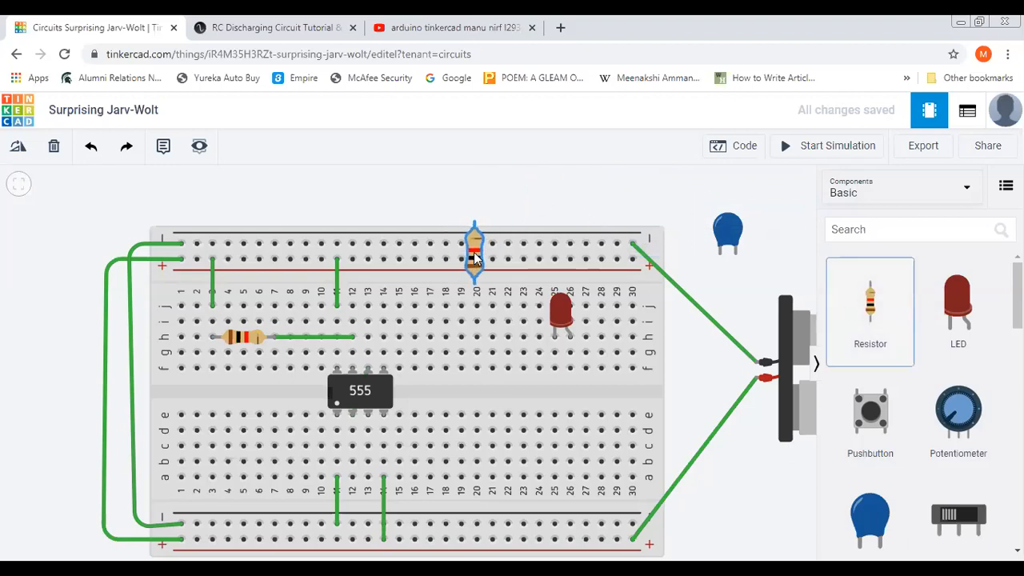
click(474, 251)
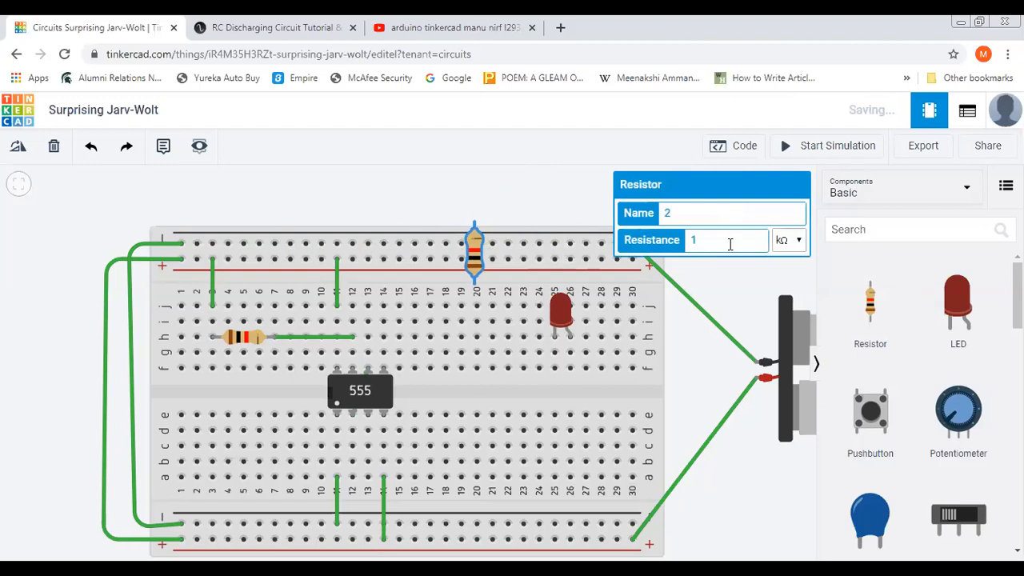
text(00)
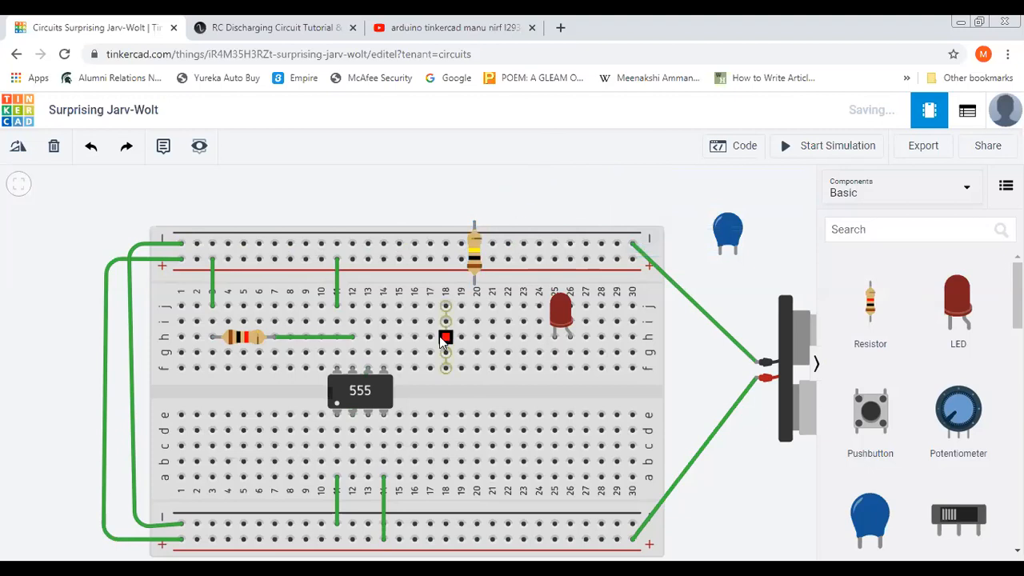
mouse_move(368, 368)
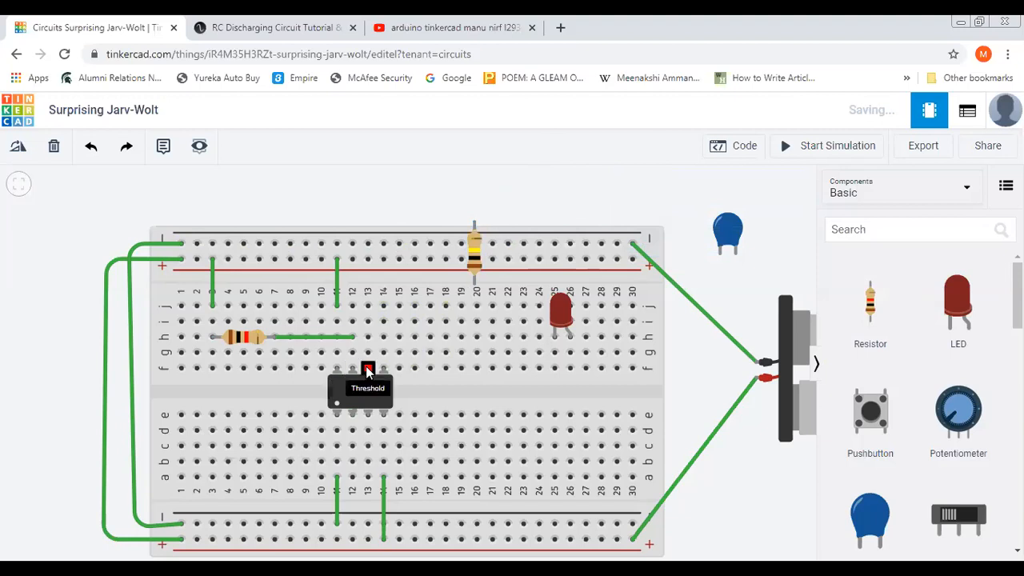
mouse_move(360, 372)
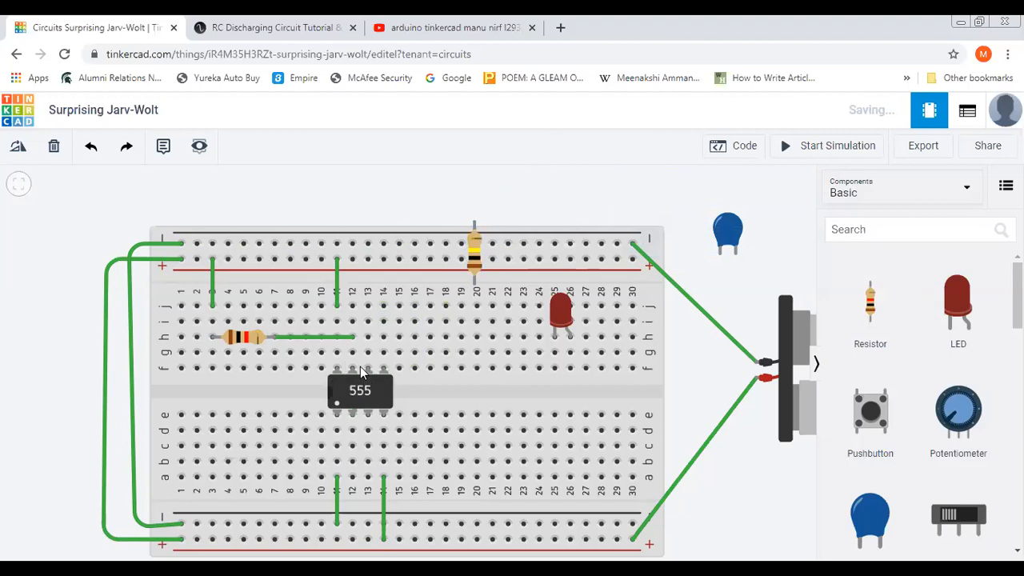
click(460, 258)
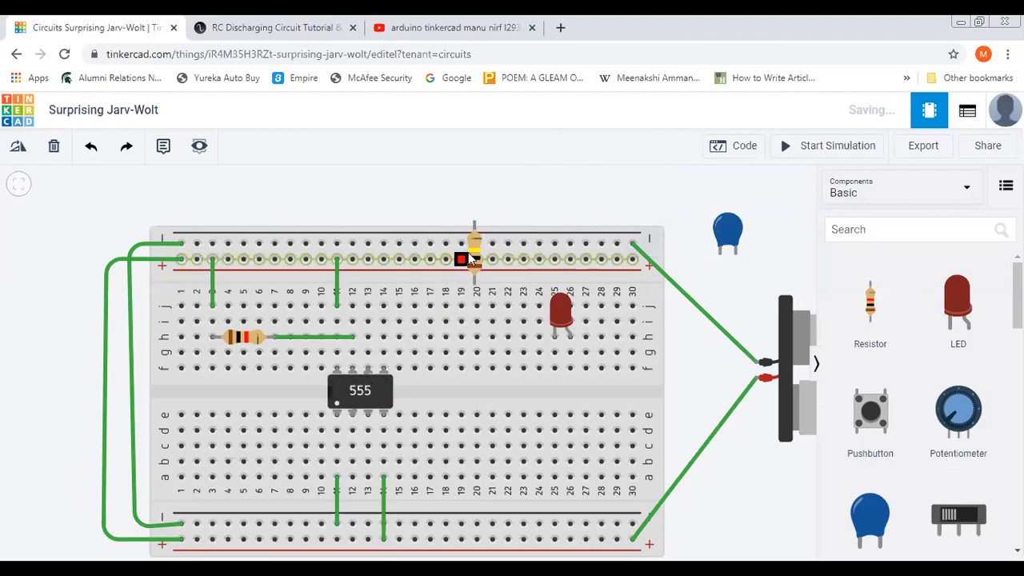
- Place the 100 kΩ resistor right of the 555 and wire both ends to the pin columns
click(474, 257)
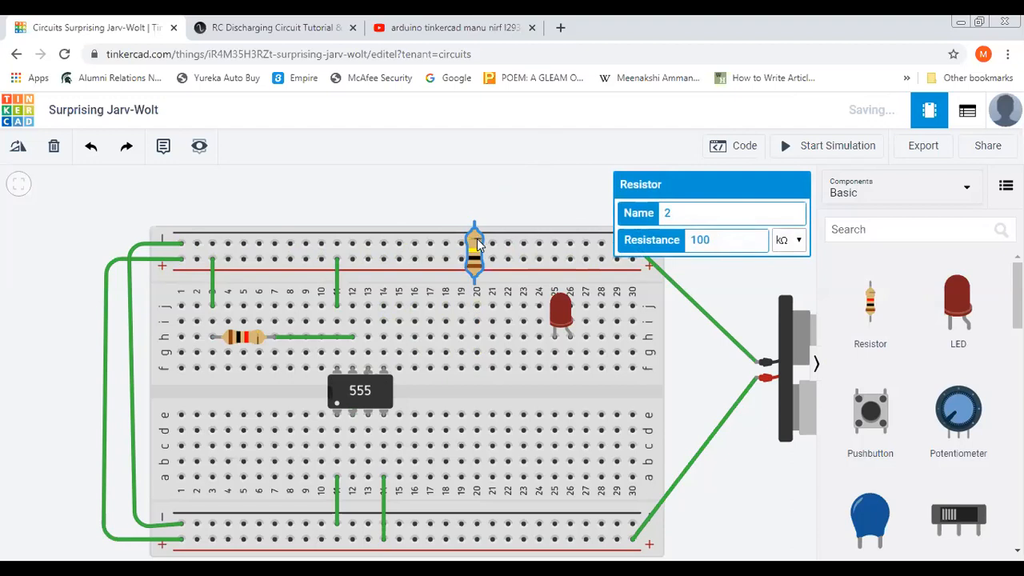
drag(475, 248, 475, 340)
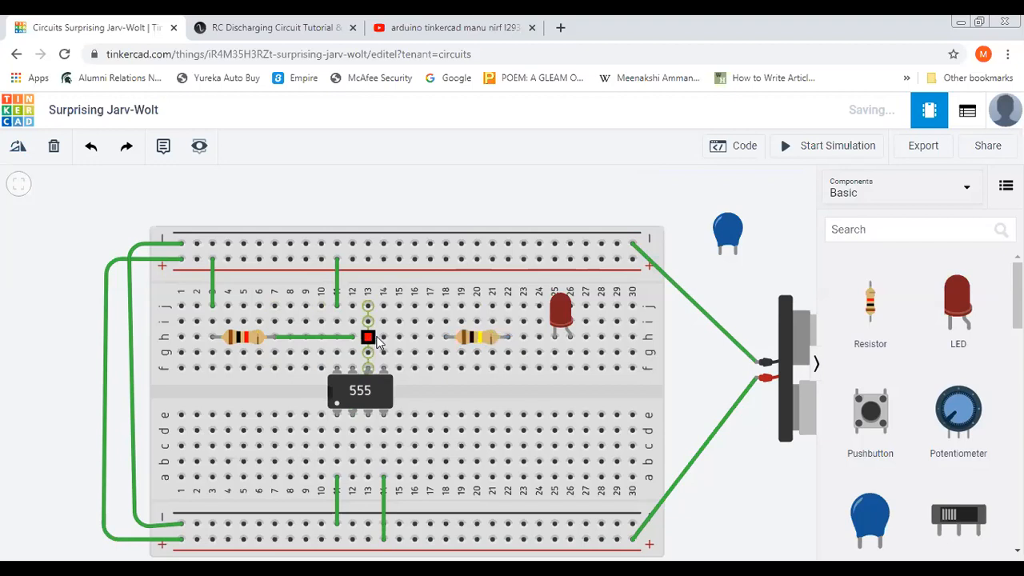
mouse_move(445, 337)
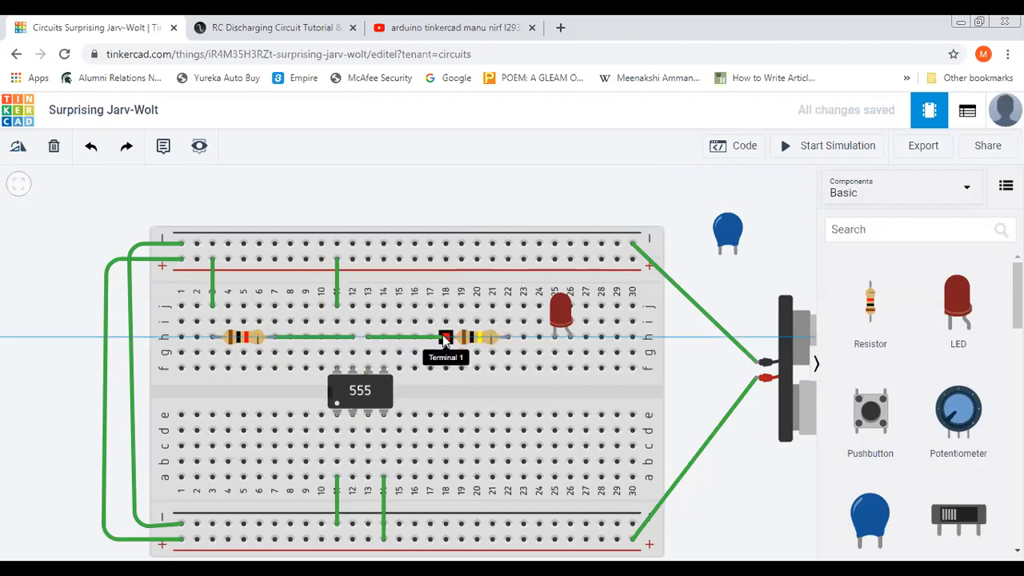
click(446, 336)
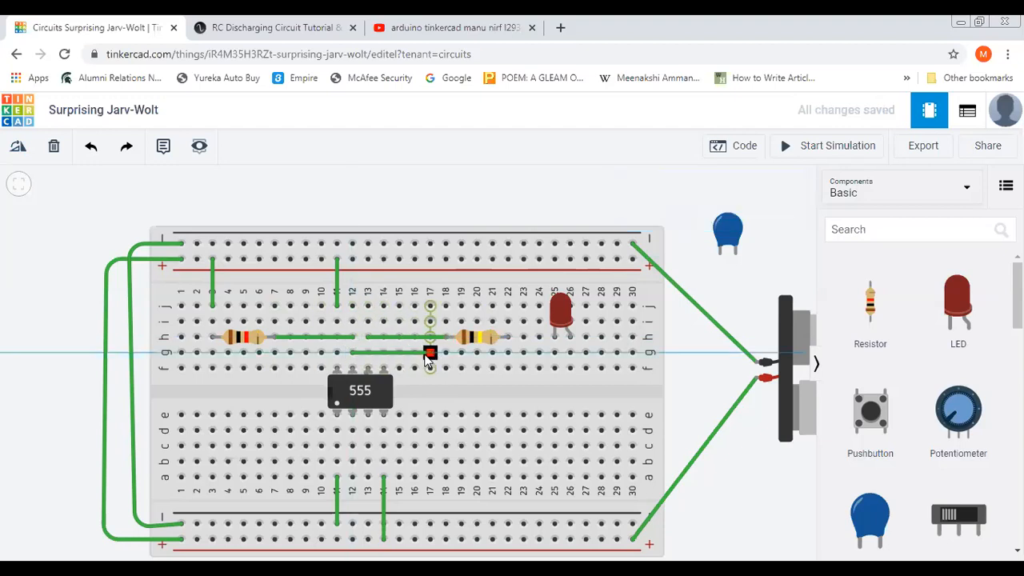
drag(430, 352, 507, 352)
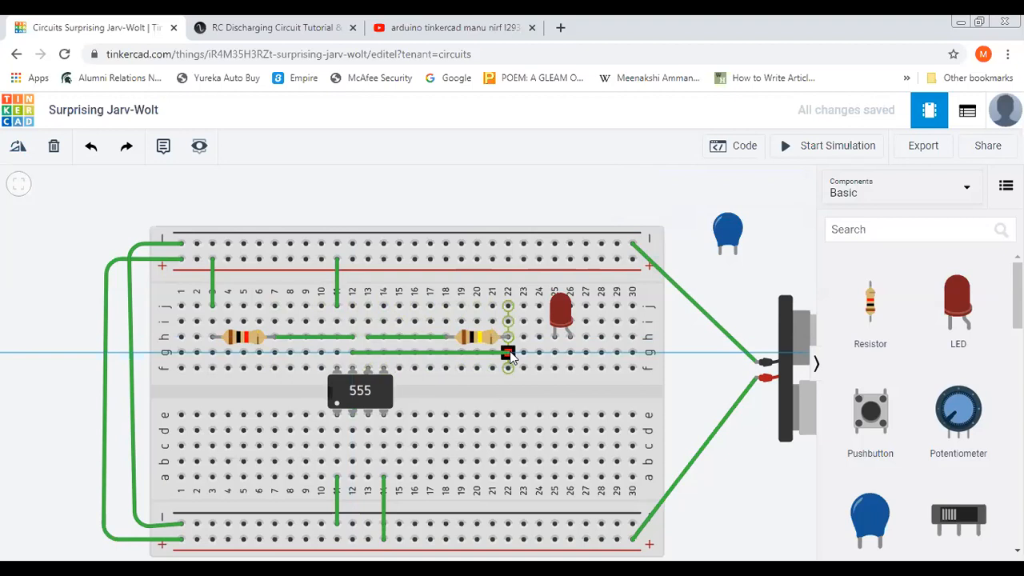
click(508, 353)
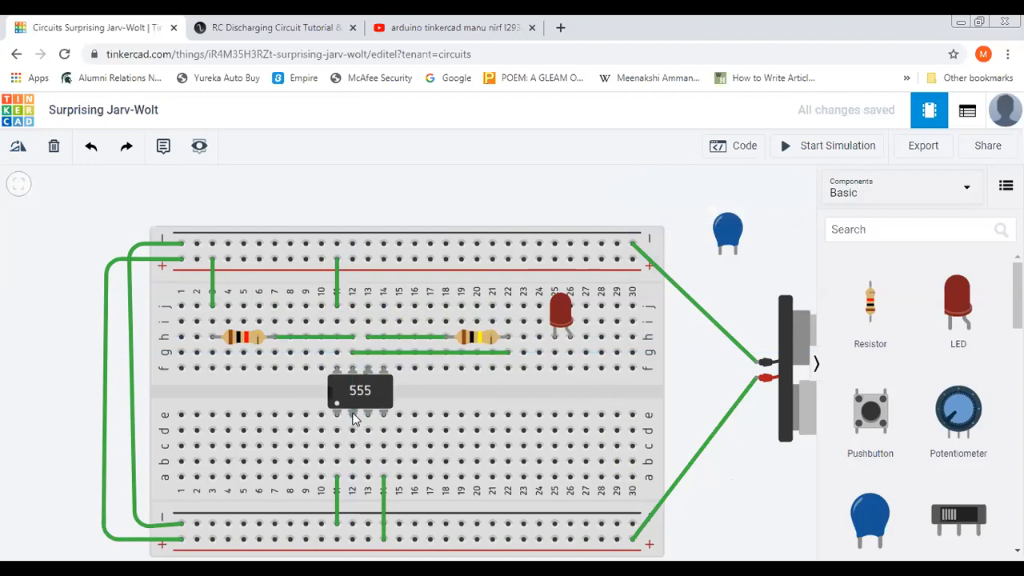
mouse_move(352, 414)
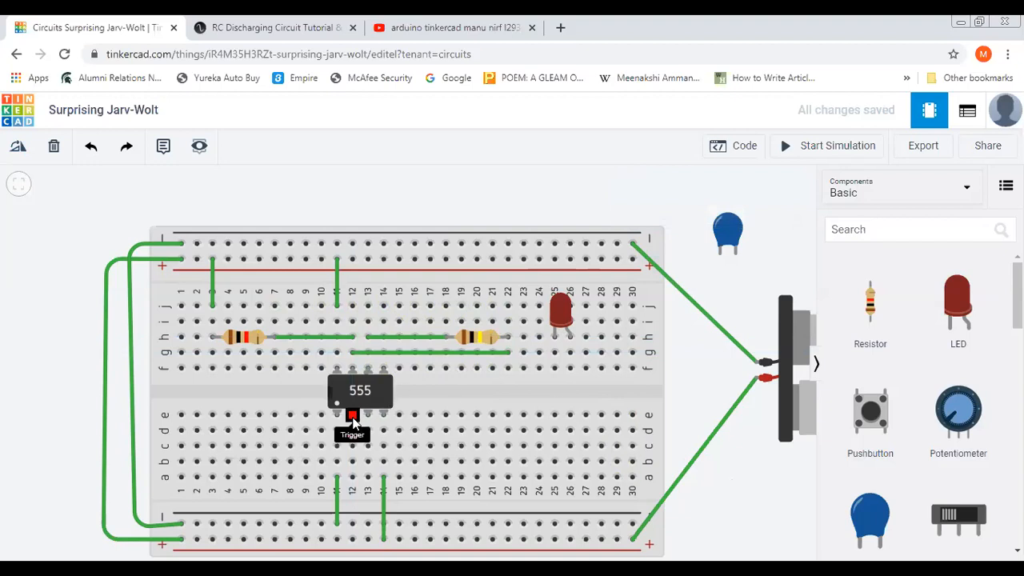
mouse_move(728, 232)
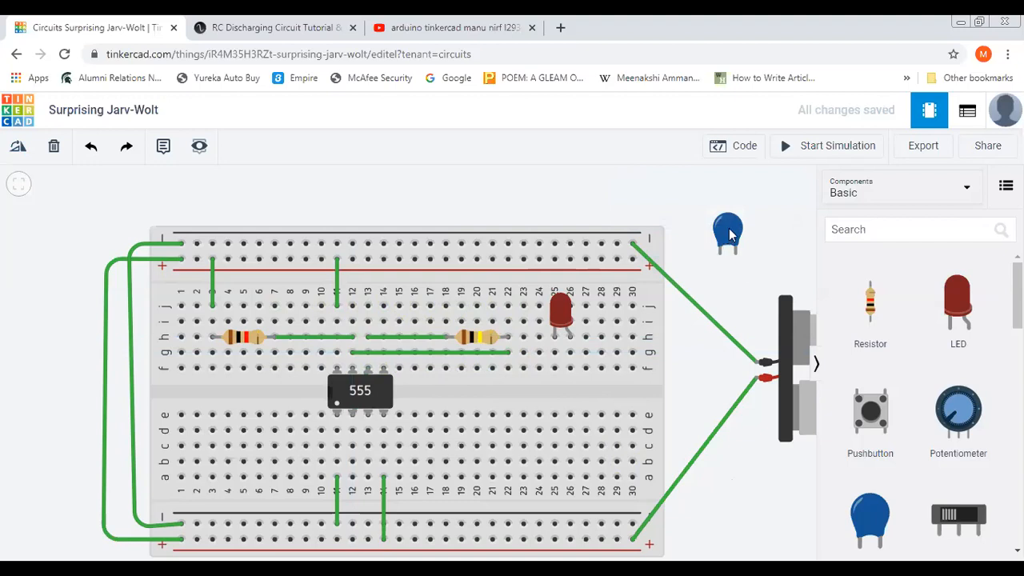
mouse_move(724, 236)
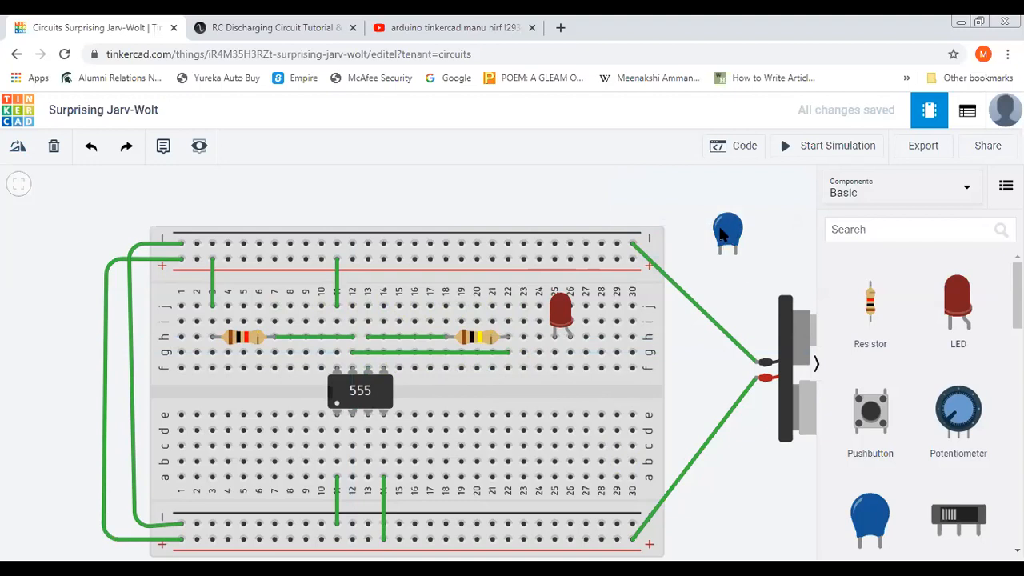
mouse_move(620, 304)
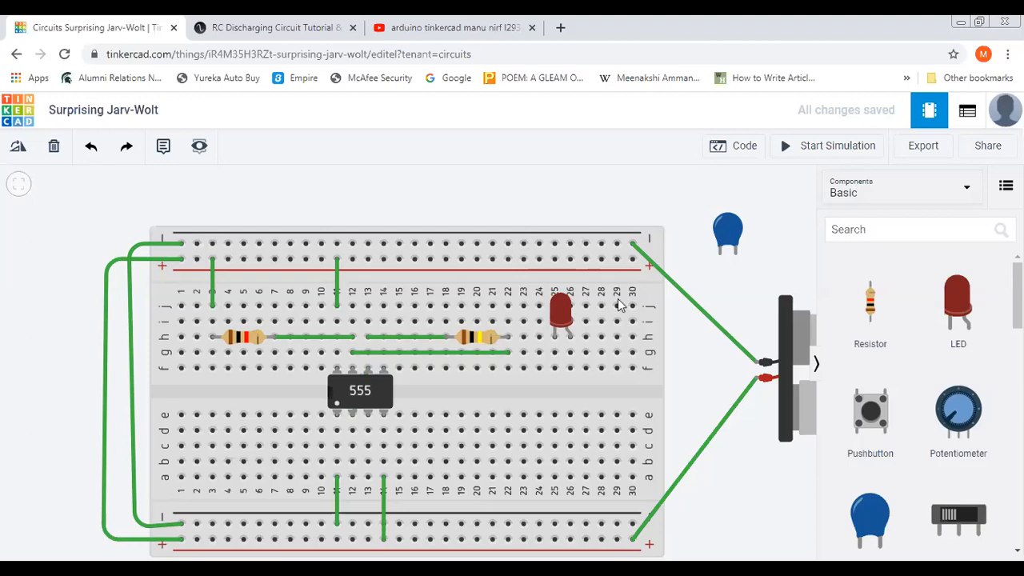
mouse_move(361, 424)
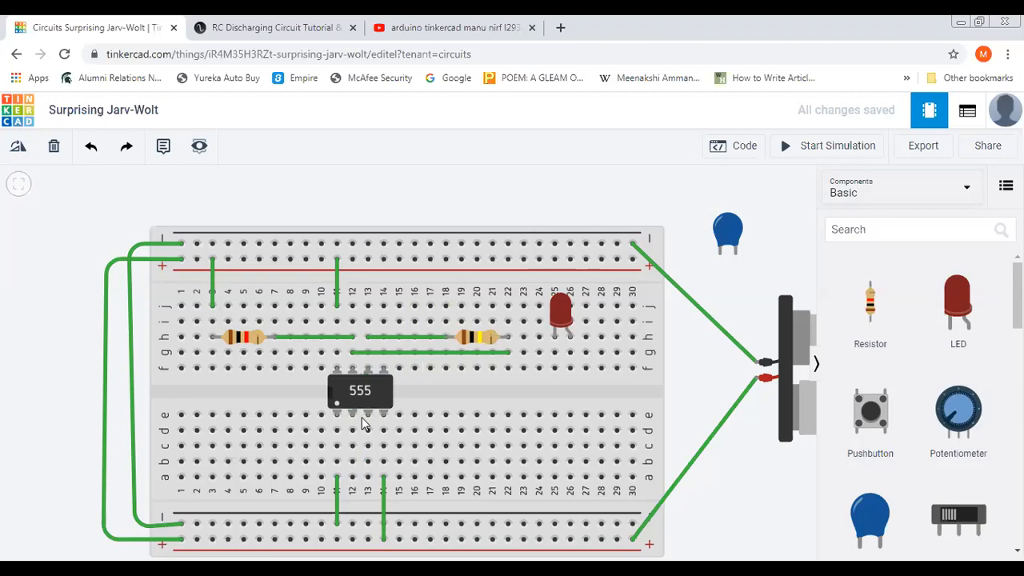
mouse_move(797, 229)
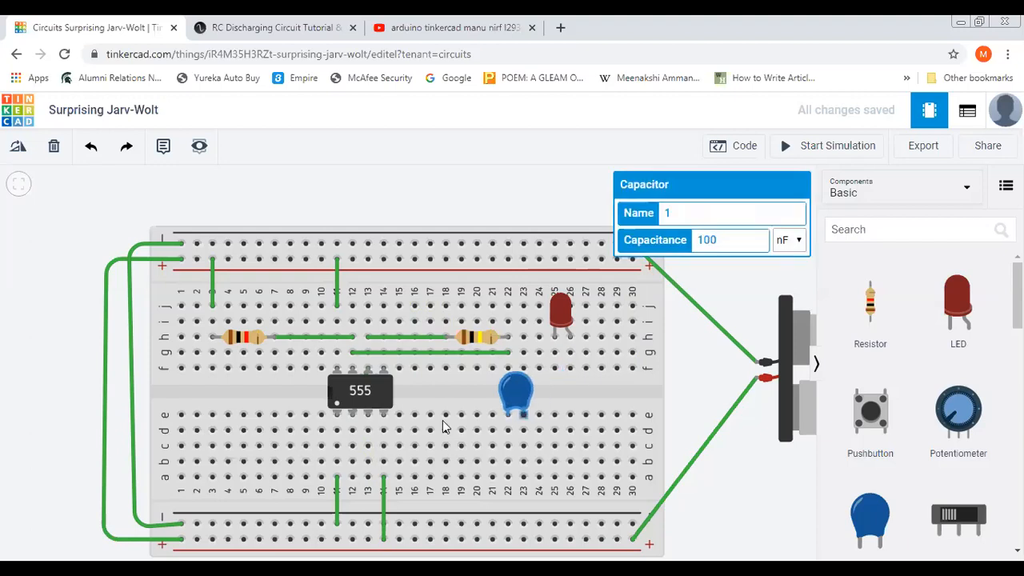
- Move the capacitor below the 555 and set its capacitance to 10 µF
drag(516, 392, 344, 440)
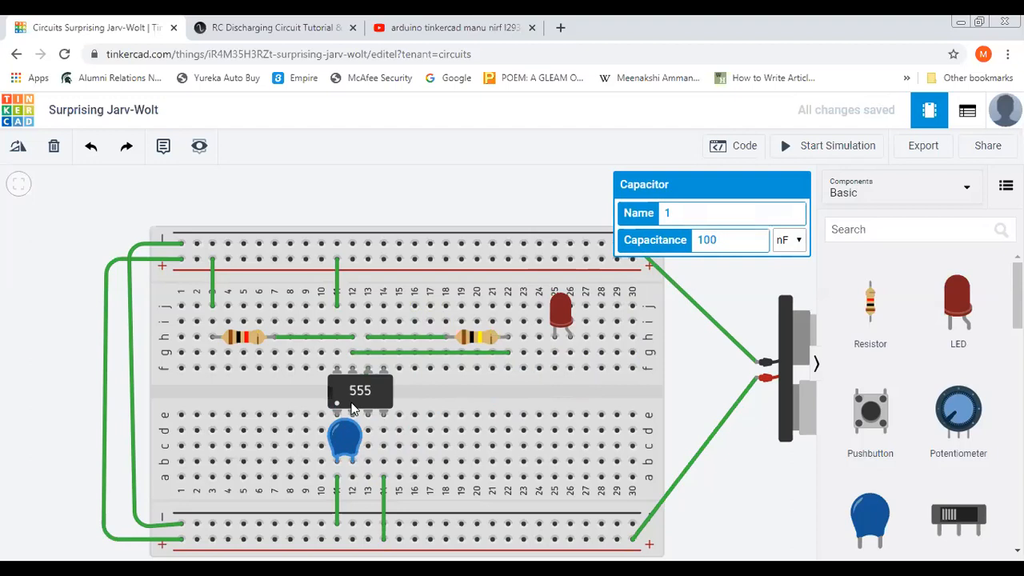
mouse_move(354, 418)
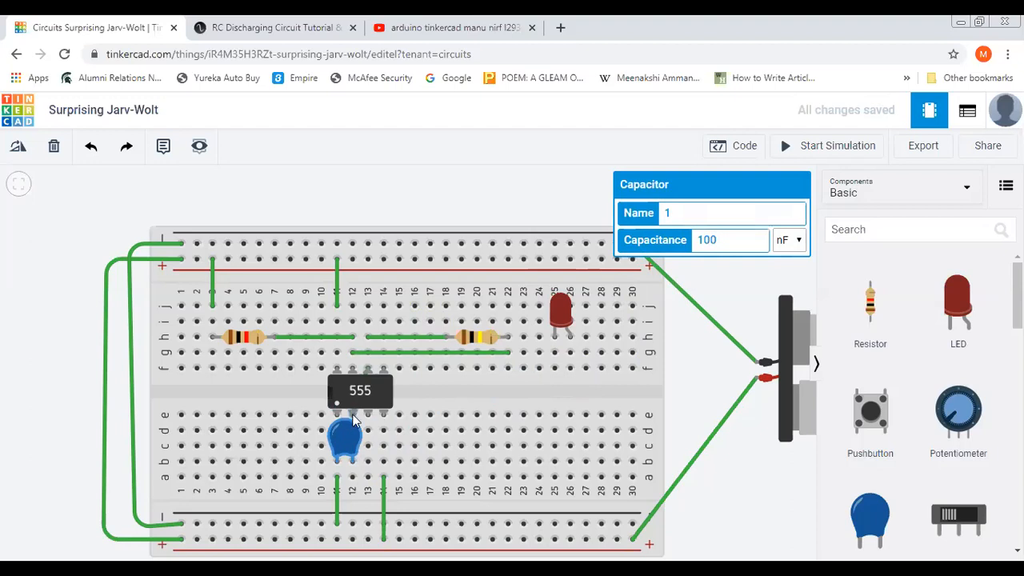
mouse_move(352, 416)
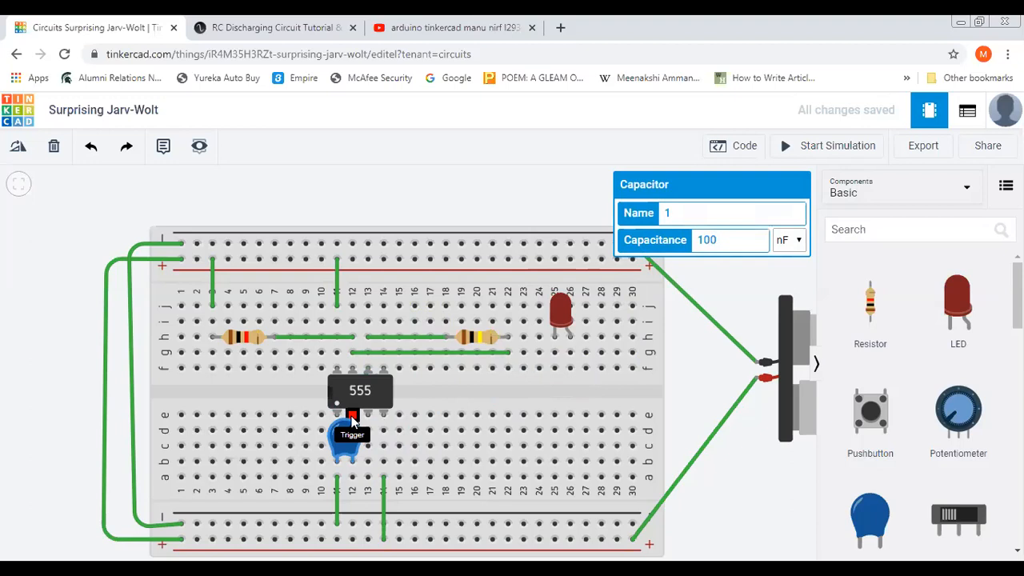
mouse_move(346, 438)
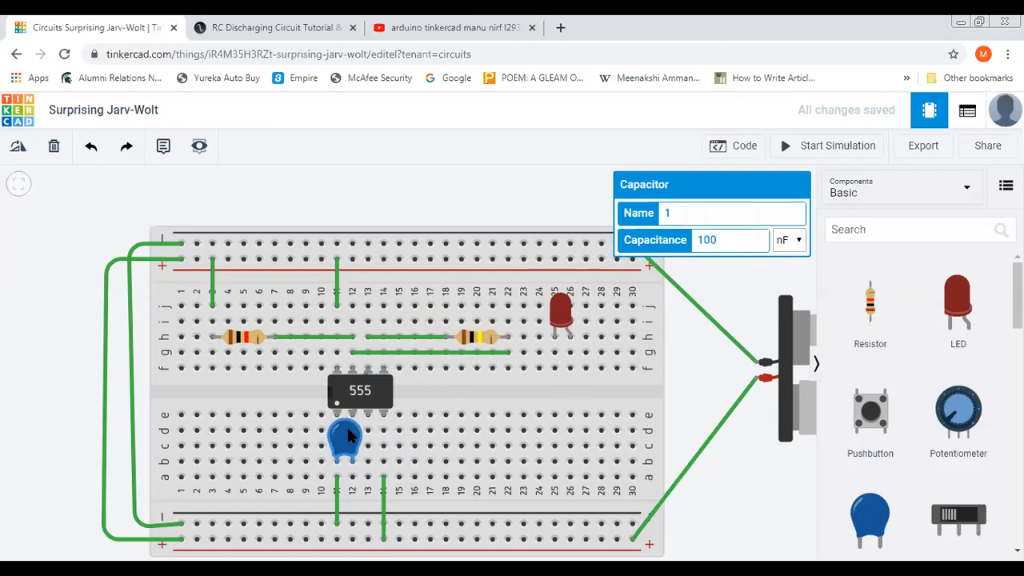
mouse_move(741, 240)
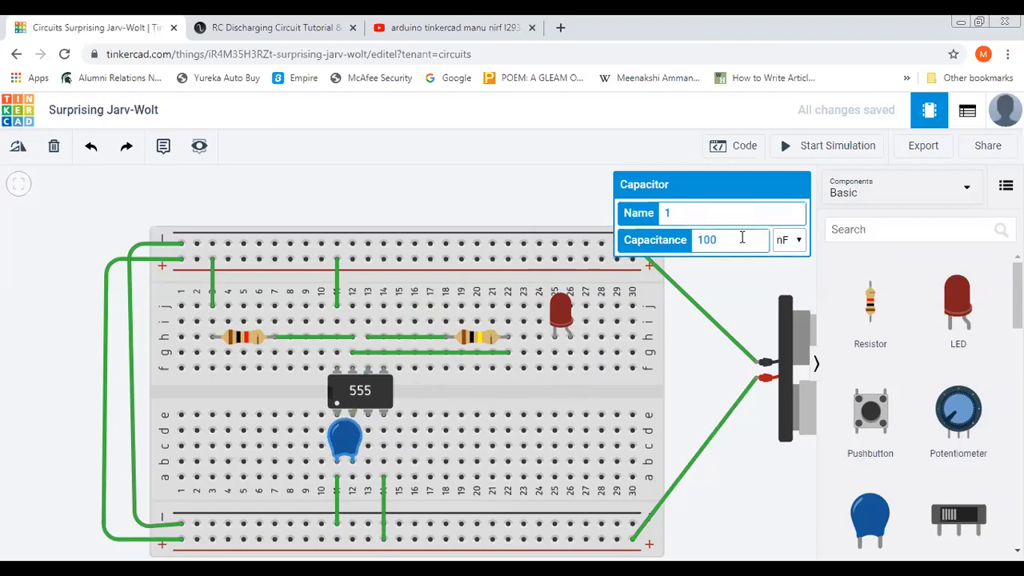
key(Backspace)
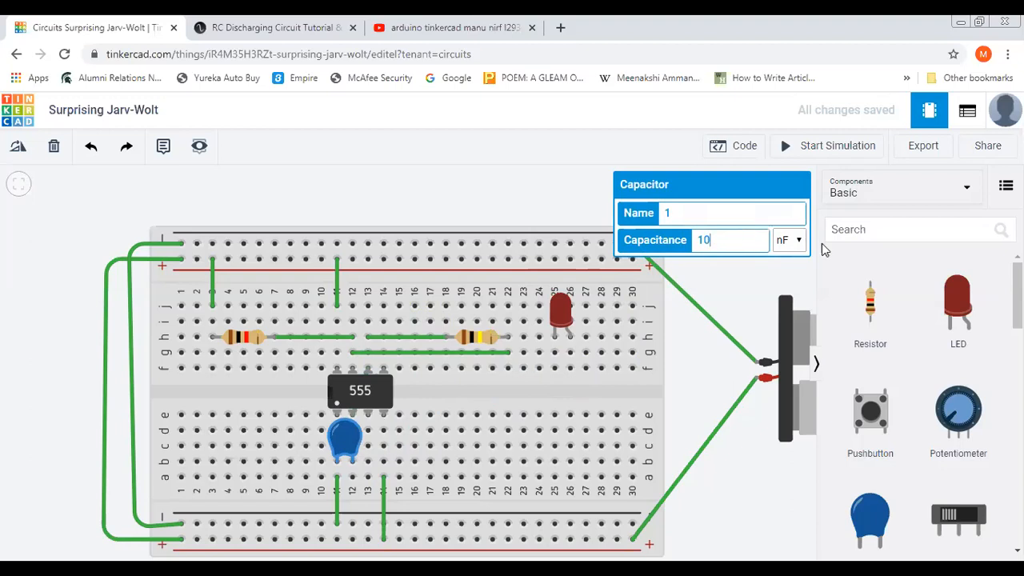
click(788, 240)
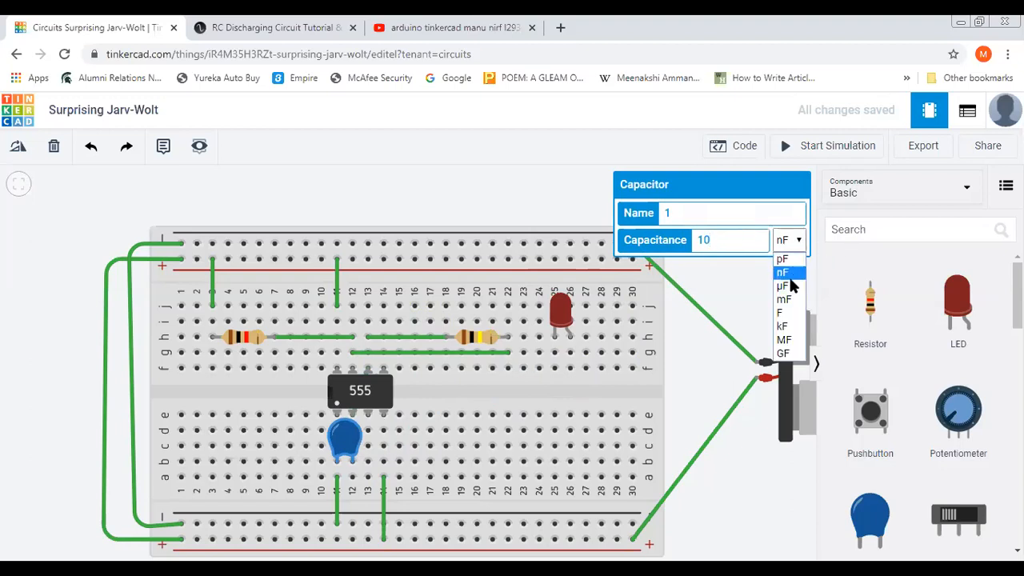
click(698, 368)
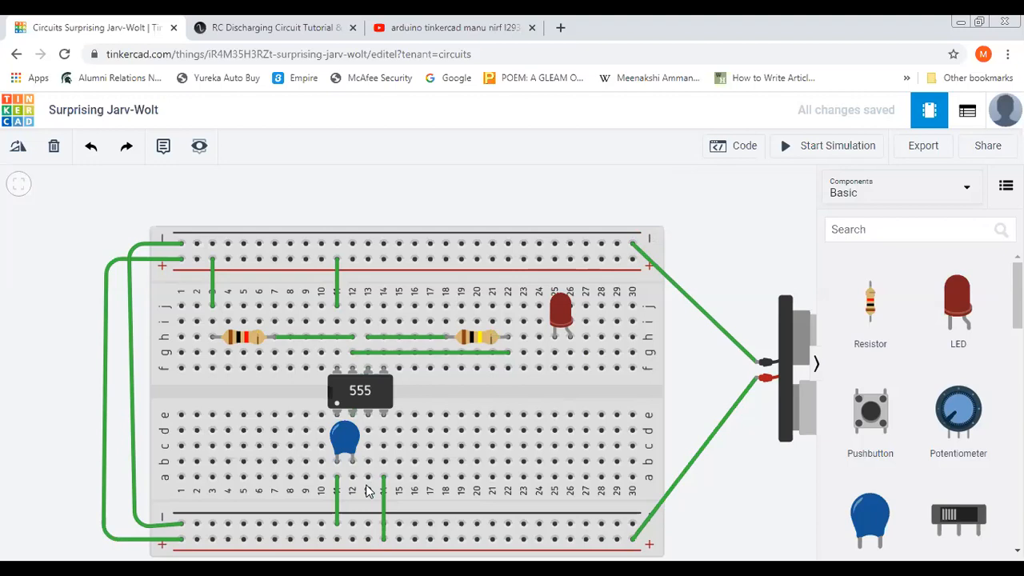
mouse_move(806, 408)
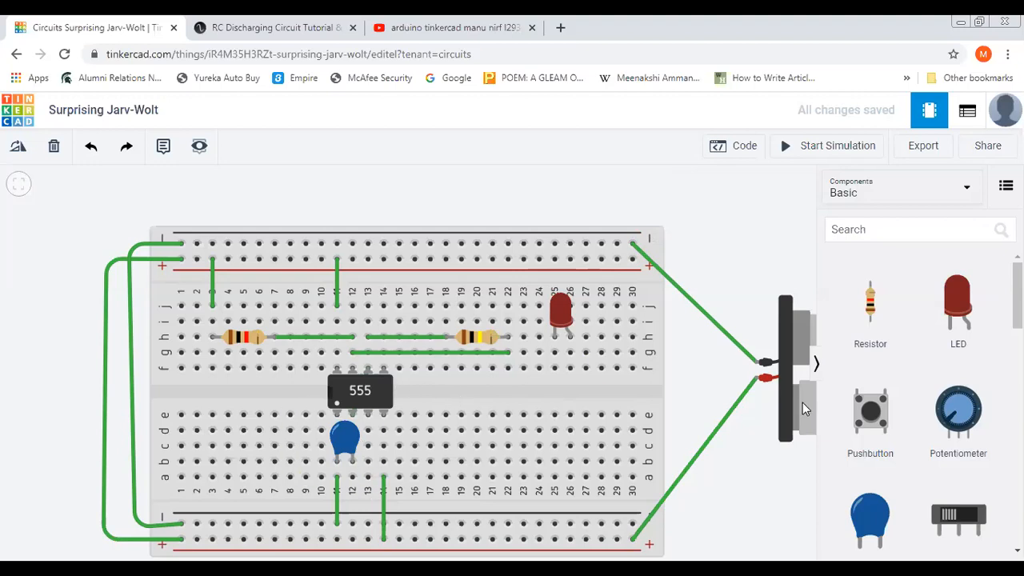
mouse_move(368, 416)
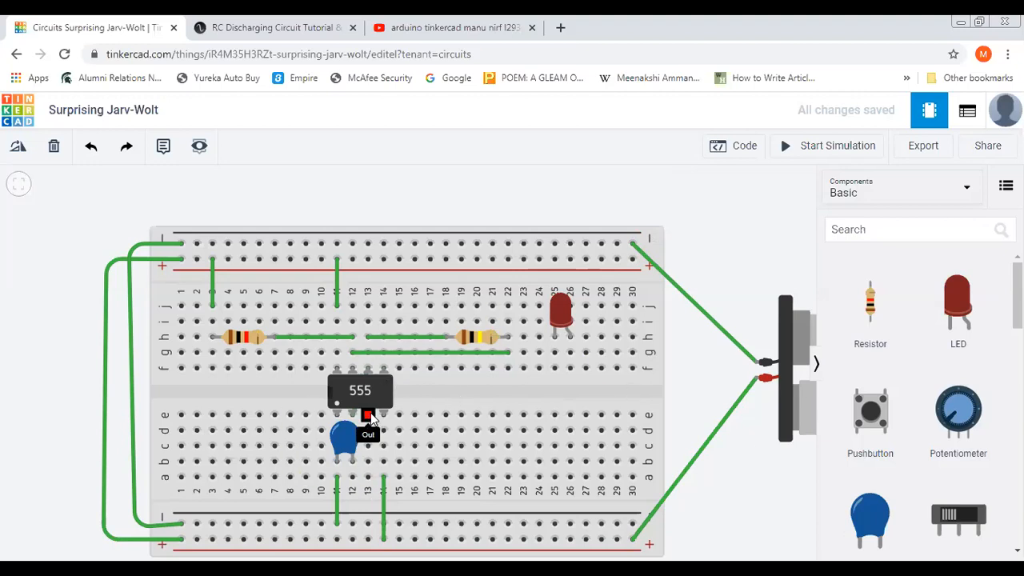
mouse_move(383, 368)
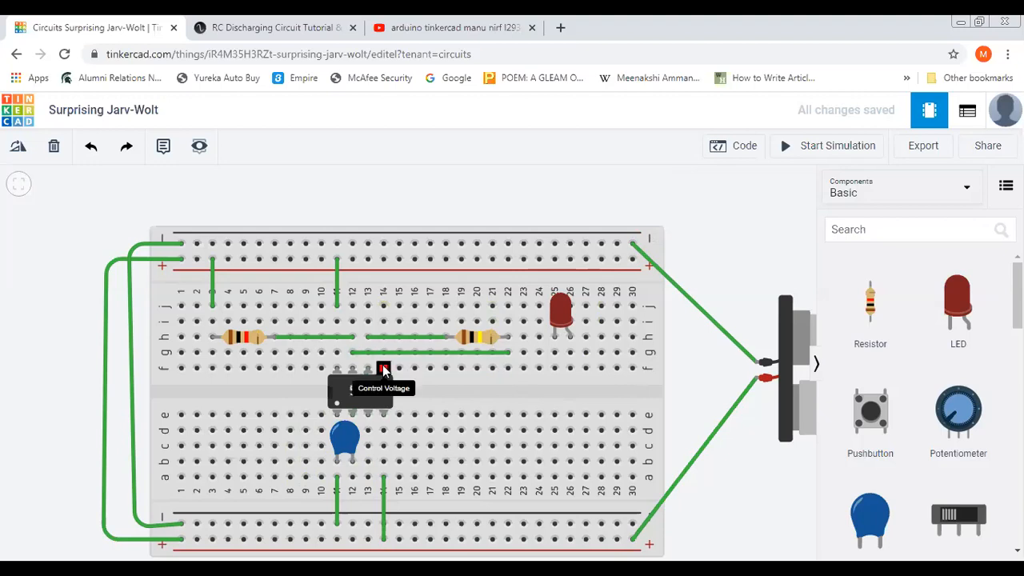
mouse_move(811, 543)
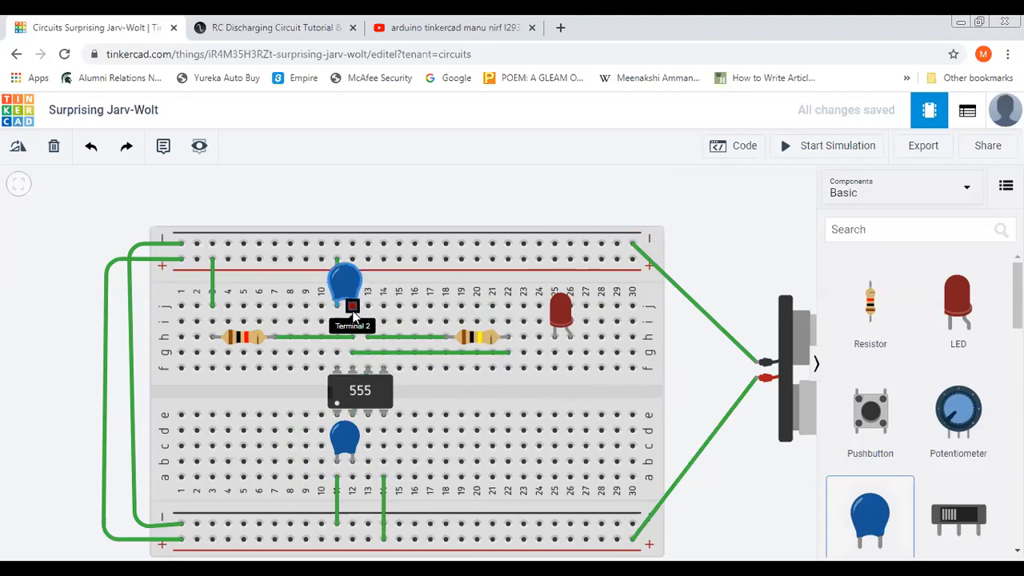
- Place a second 100 nF capacitor on the upper breadboard near column 14
drag(344, 288, 392, 284)
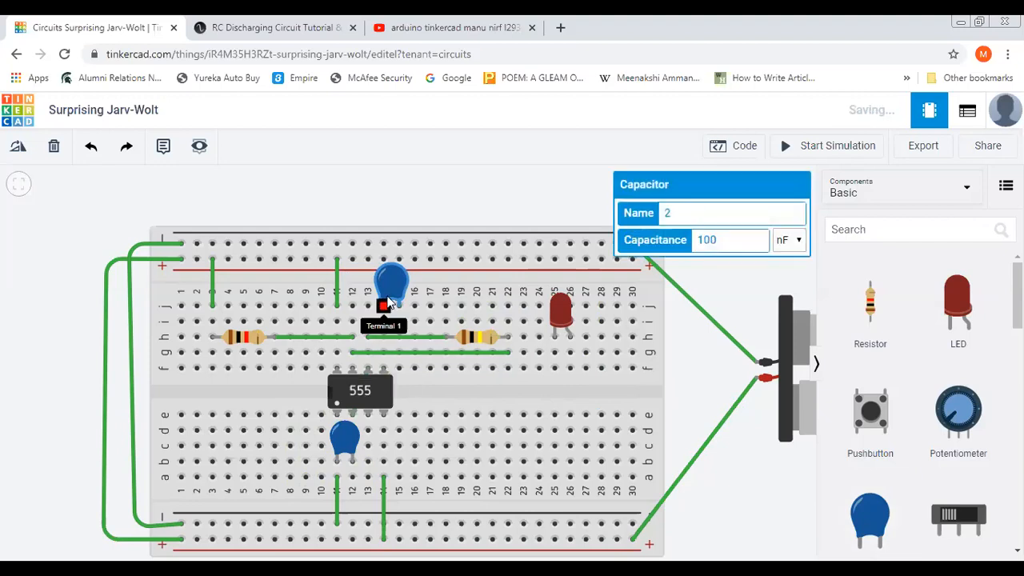
mouse_move(408, 306)
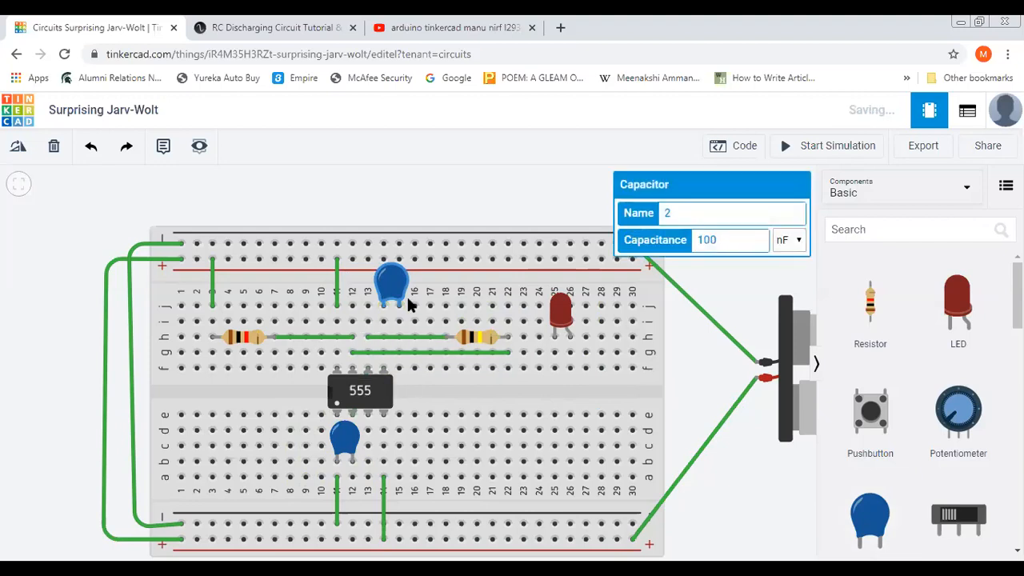
mouse_move(395, 307)
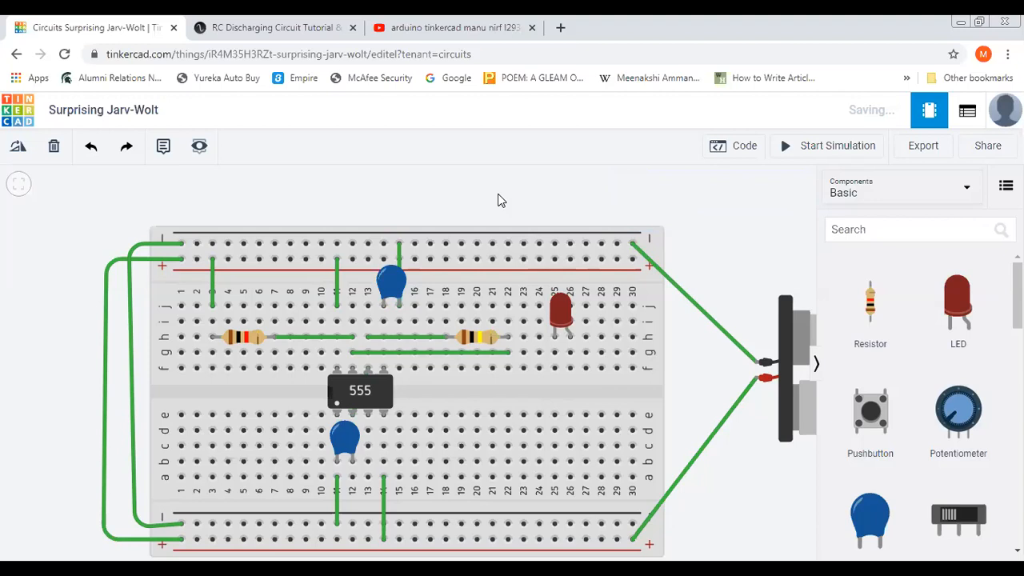
mouse_move(592, 275)
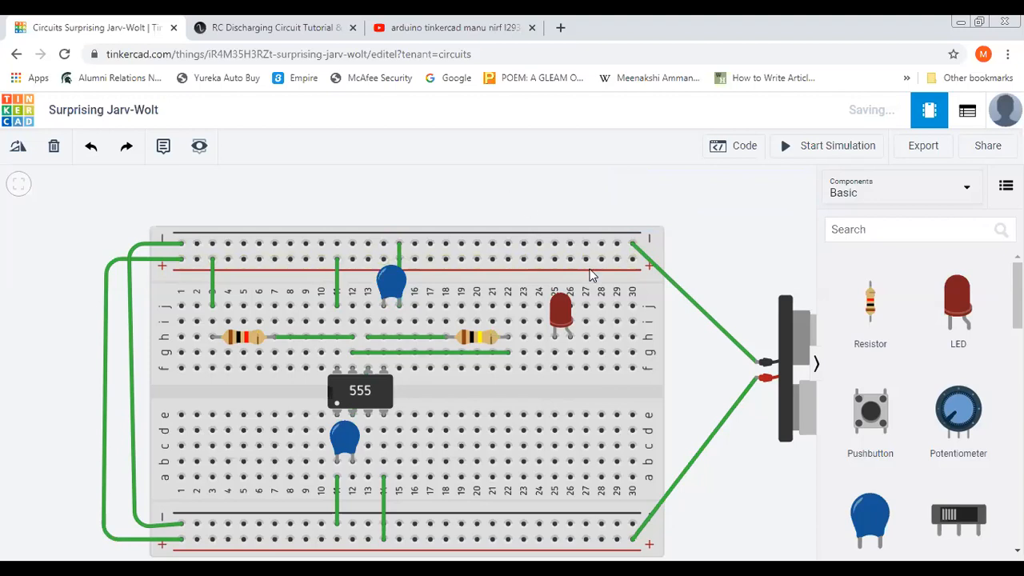
mouse_move(569, 336)
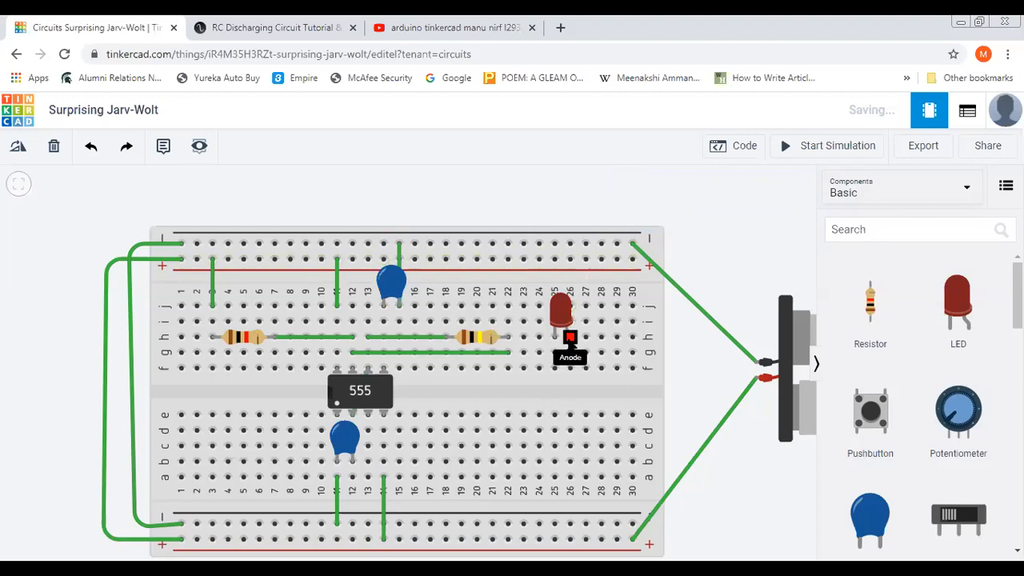
- Run a wire from the 555 output pin along to column 26 and the LED's anode
click(492, 352)
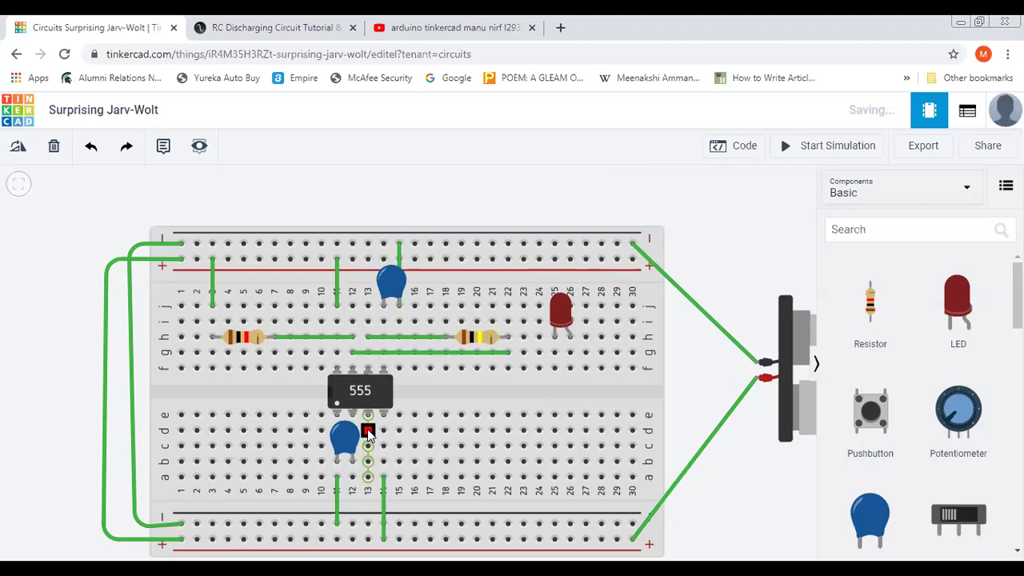
drag(368, 432, 569, 431)
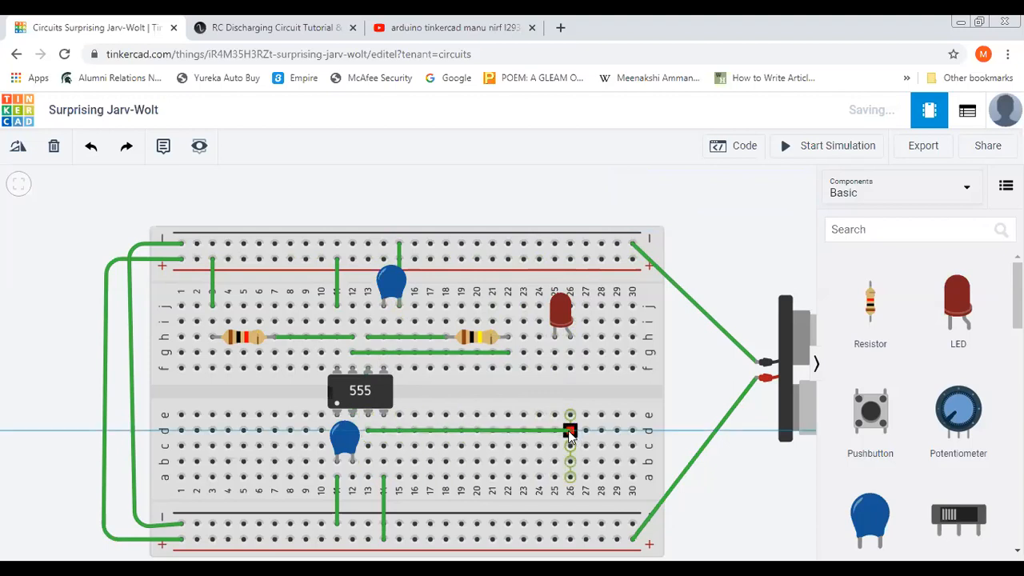
drag(570, 430, 523, 353)
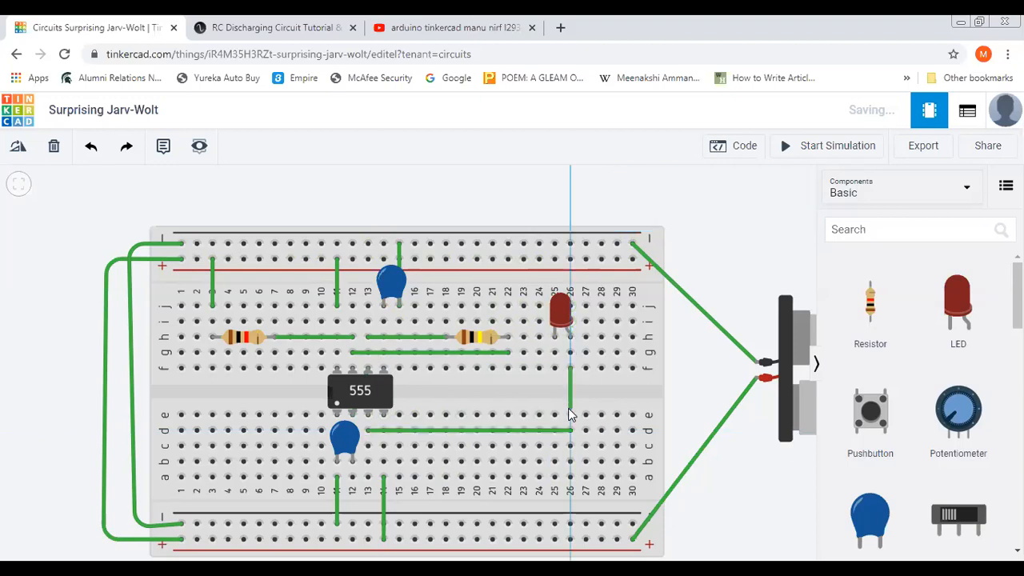
click(570, 414)
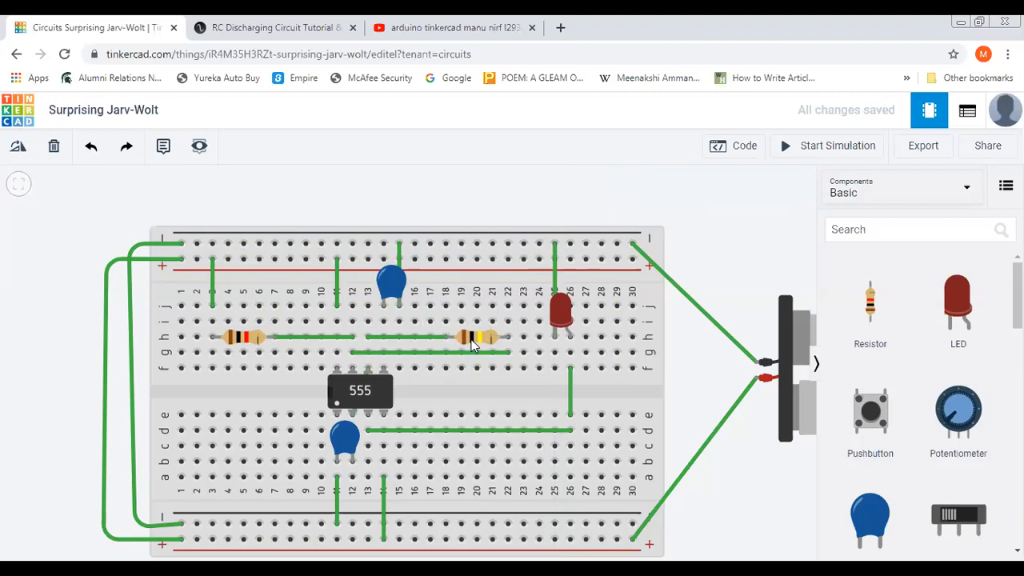
mouse_move(384, 368)
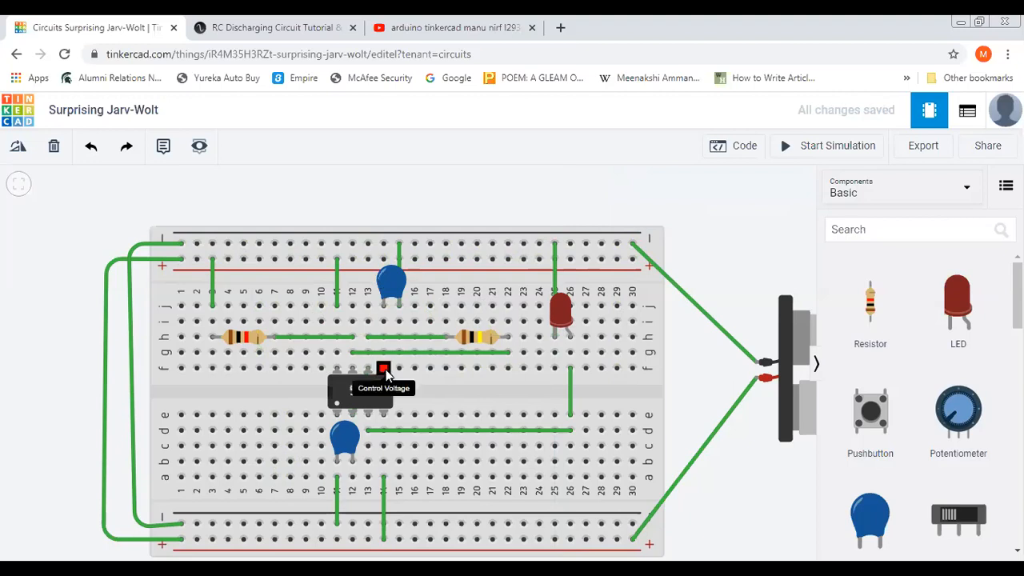
mouse_move(784, 173)
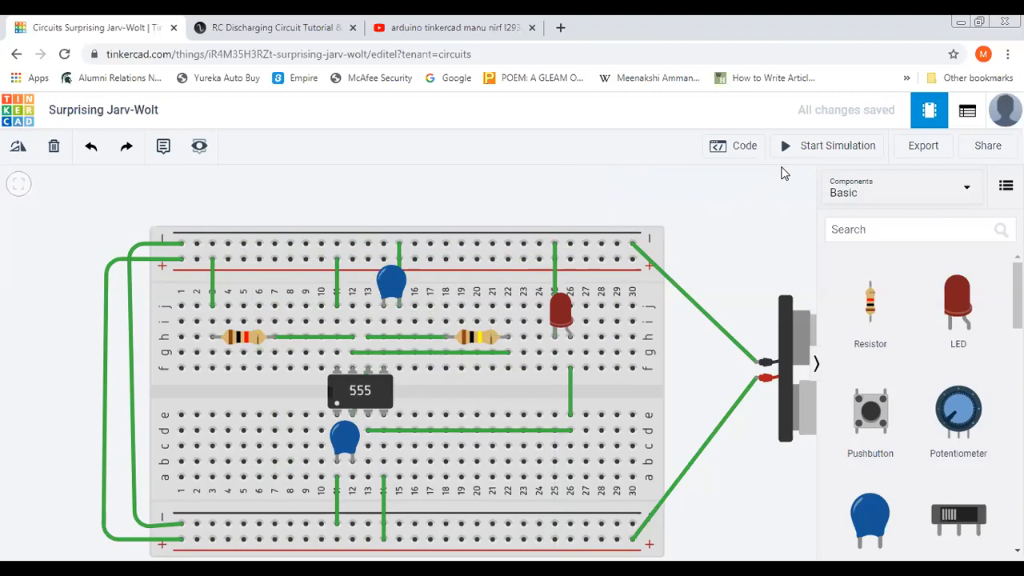
click(827, 145)
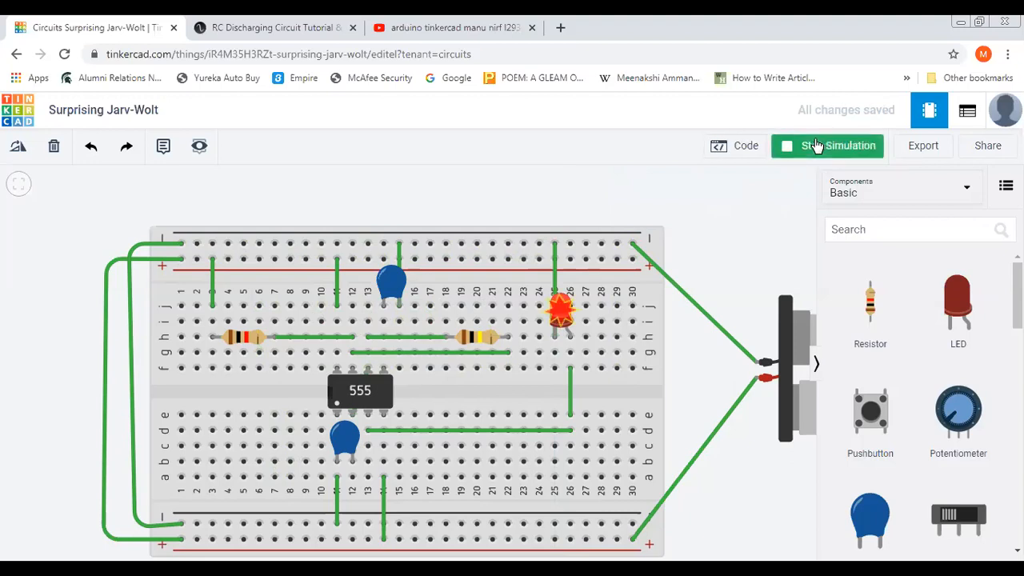
click(827, 144)
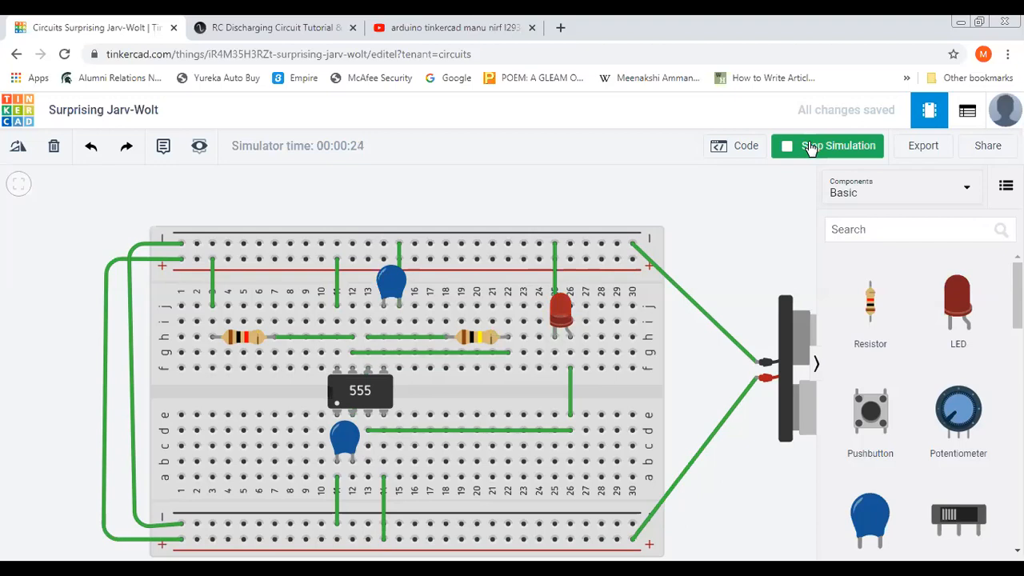
click(827, 144)
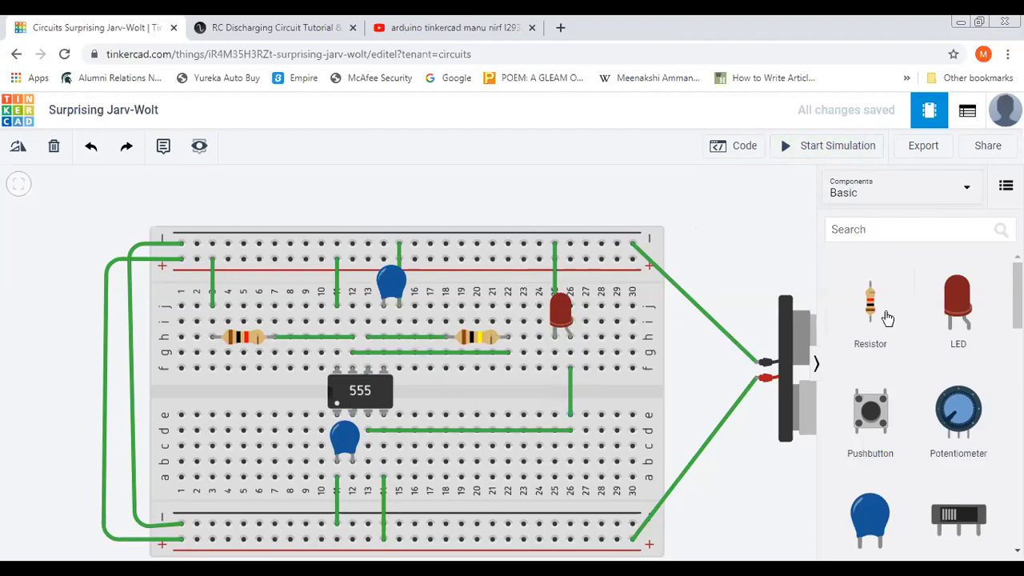
mouse_move(870, 310)
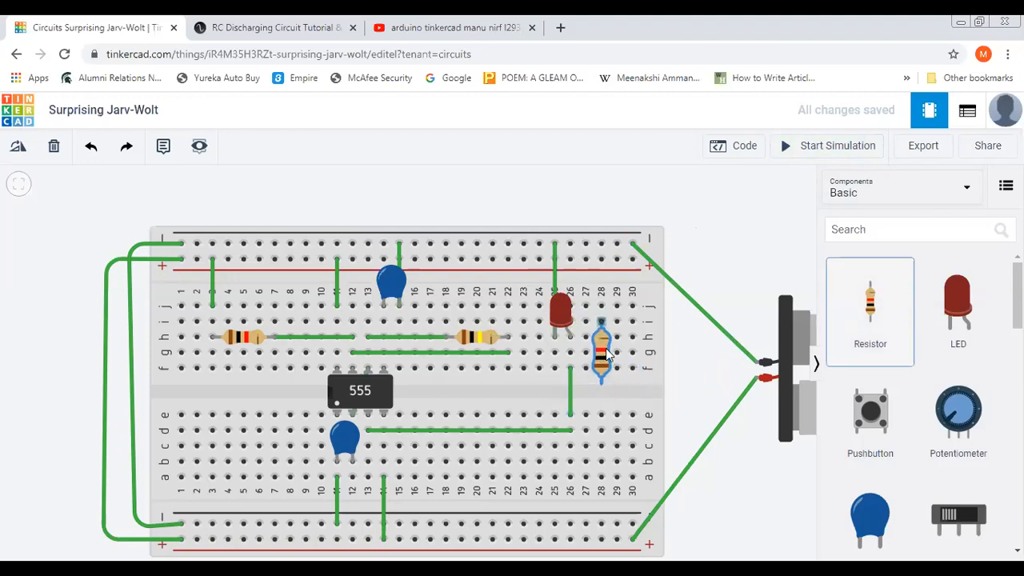
- Place a resistor beside the LED, connect the output wire to it, and start the simulation
click(430, 336)
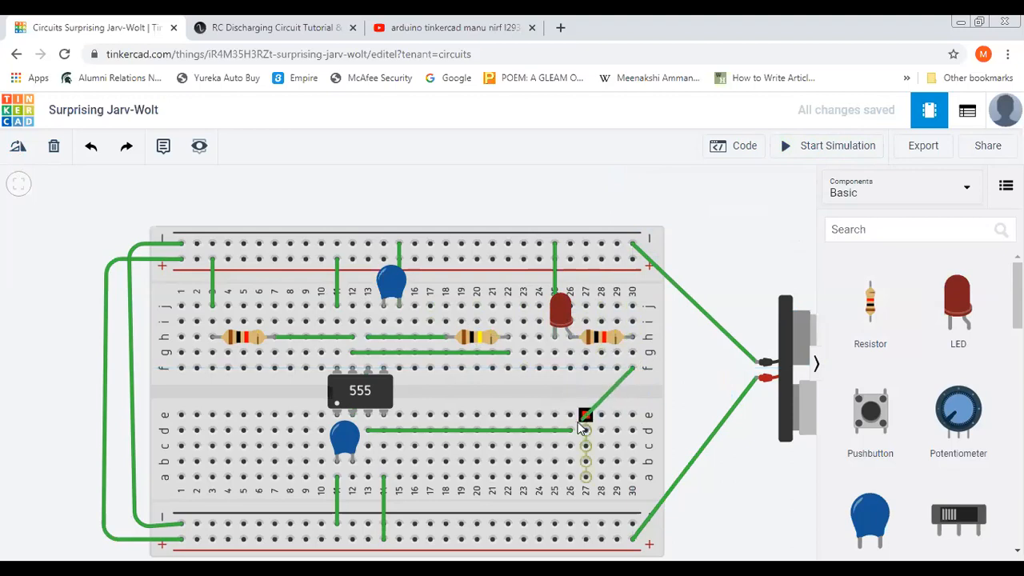
click(585, 414)
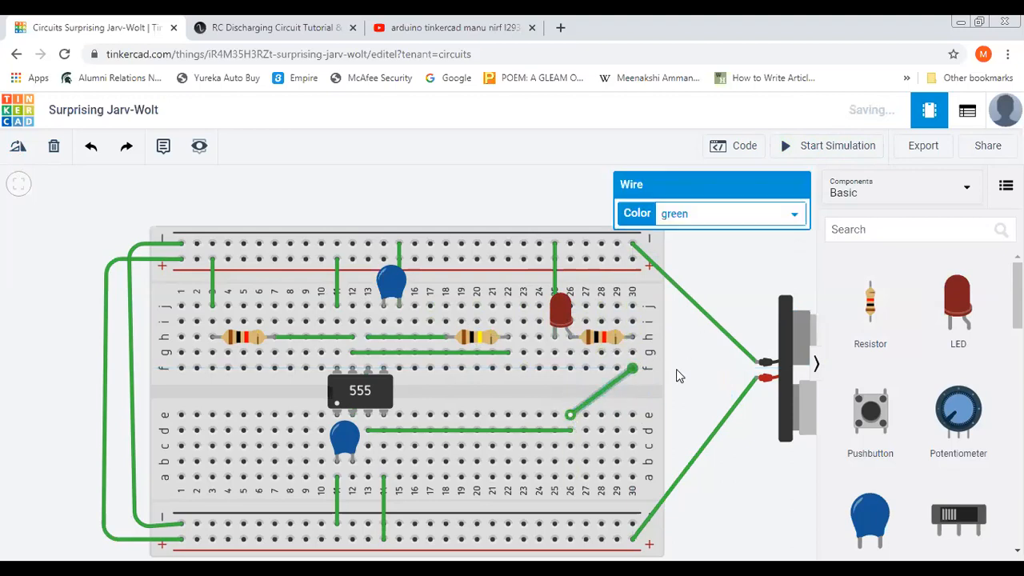
click(692, 354)
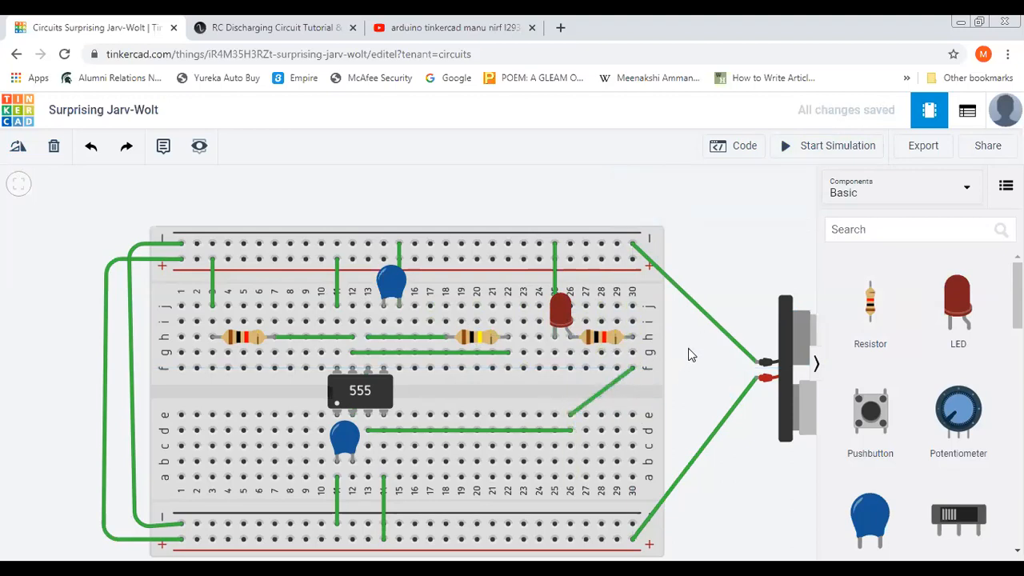
click(837, 145)
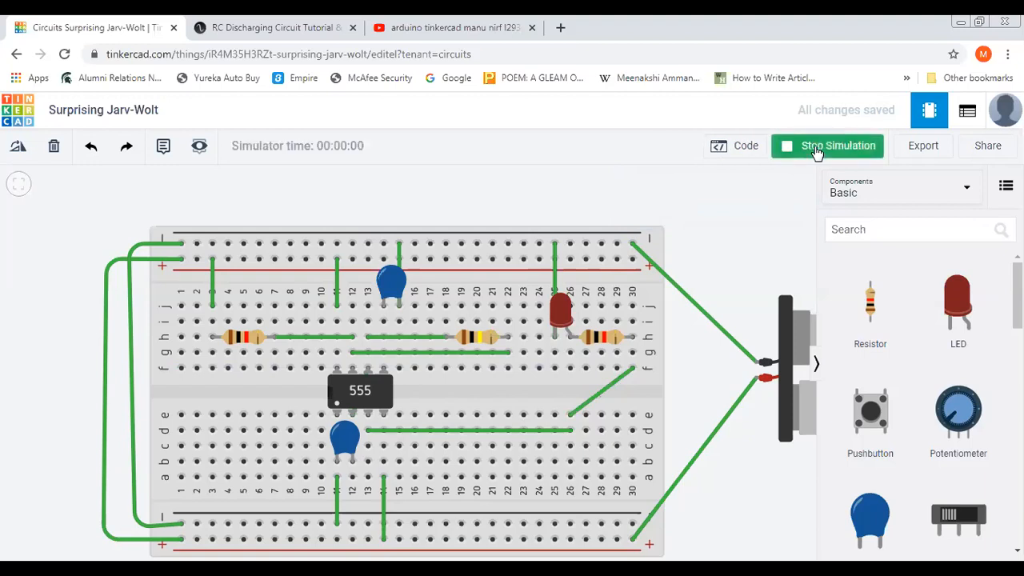